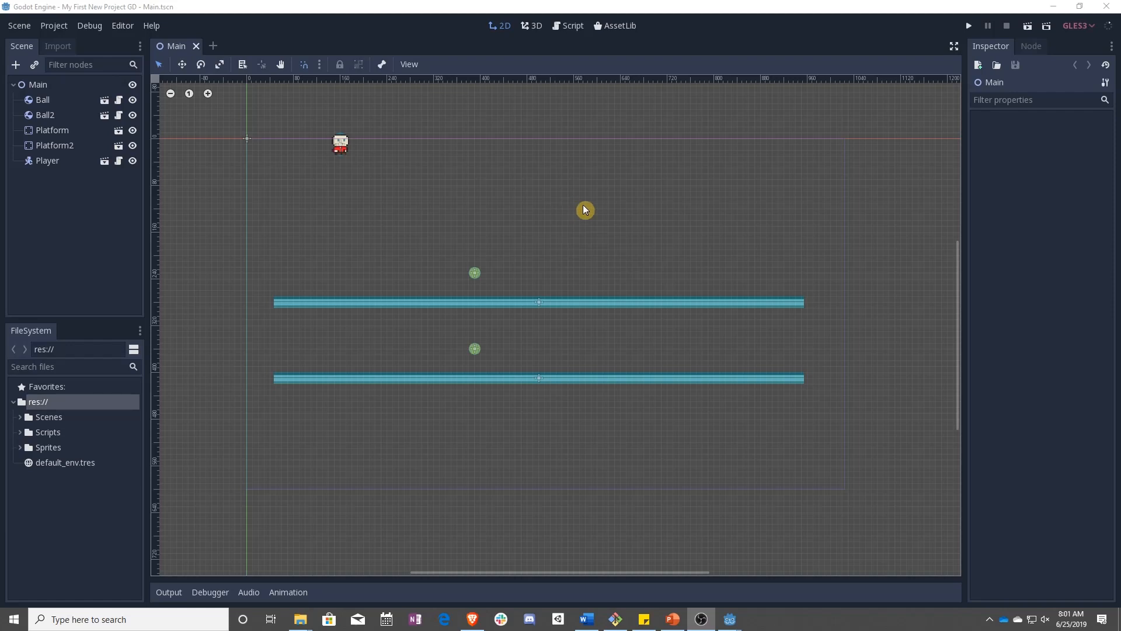
pyautogui.moveTo(545, 208)
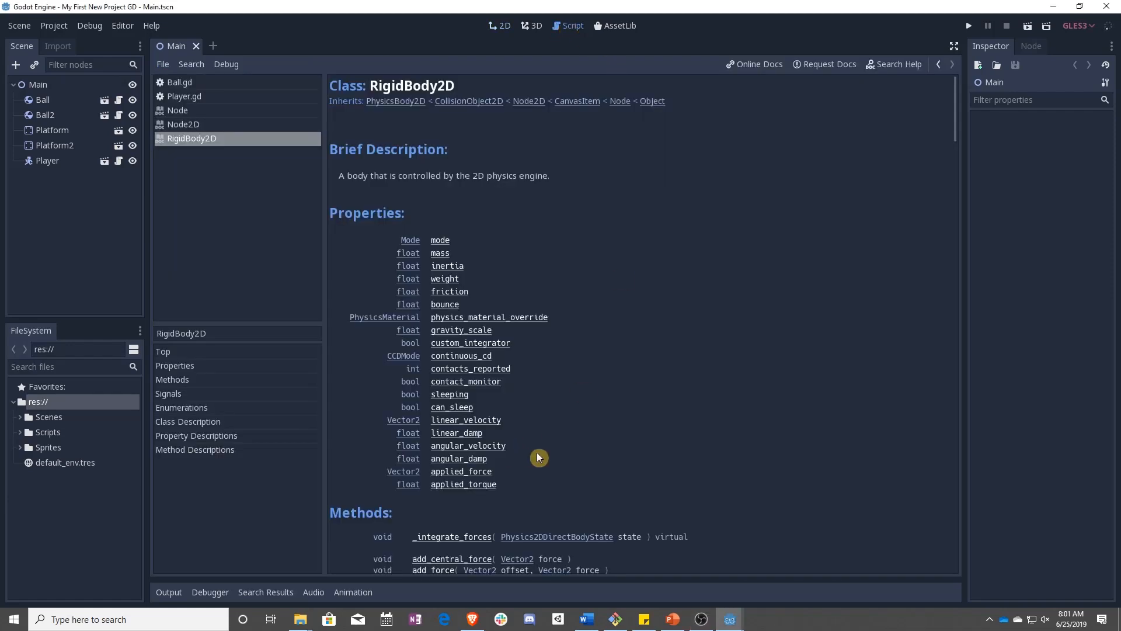
# - Bring up Player.gd in the Script editor in place of the RigidBody2D help page
pyautogui.click(183, 96)
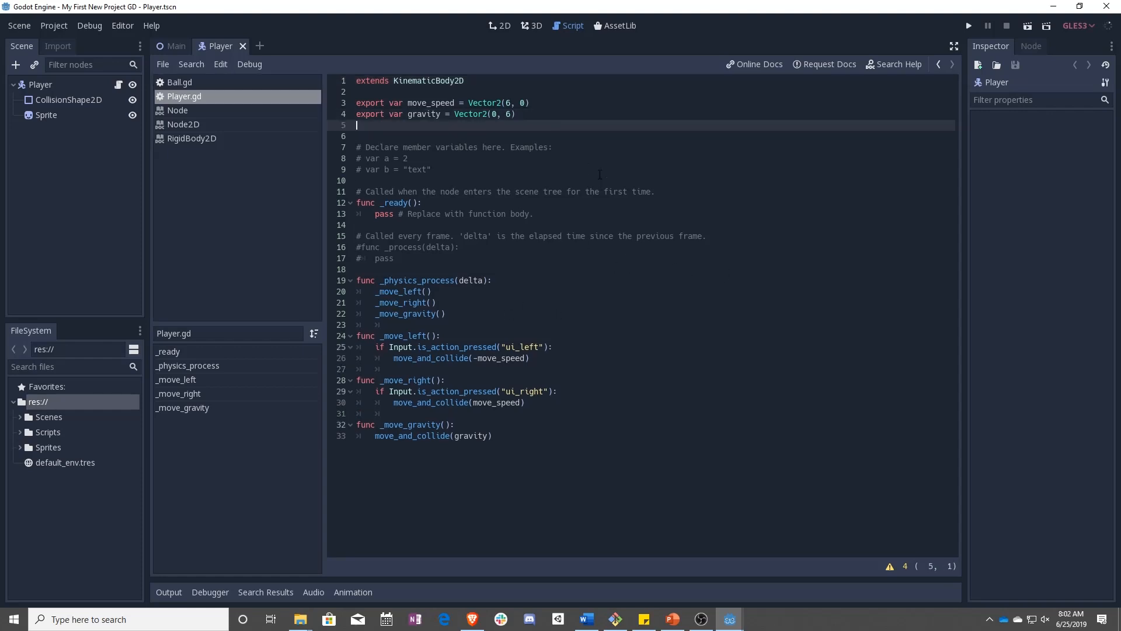
# - Declare export var jump_speed = Vector2(0, -100) on line 5 of Player.gd
pyautogui.write('export var jump_s')
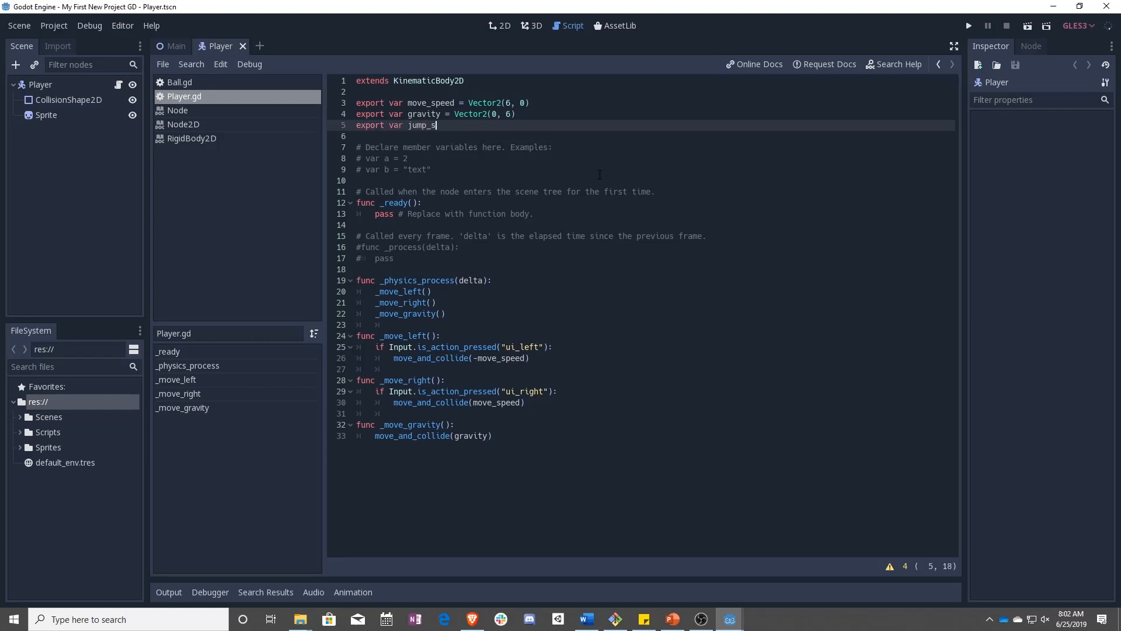
pyautogui.write('peed =')
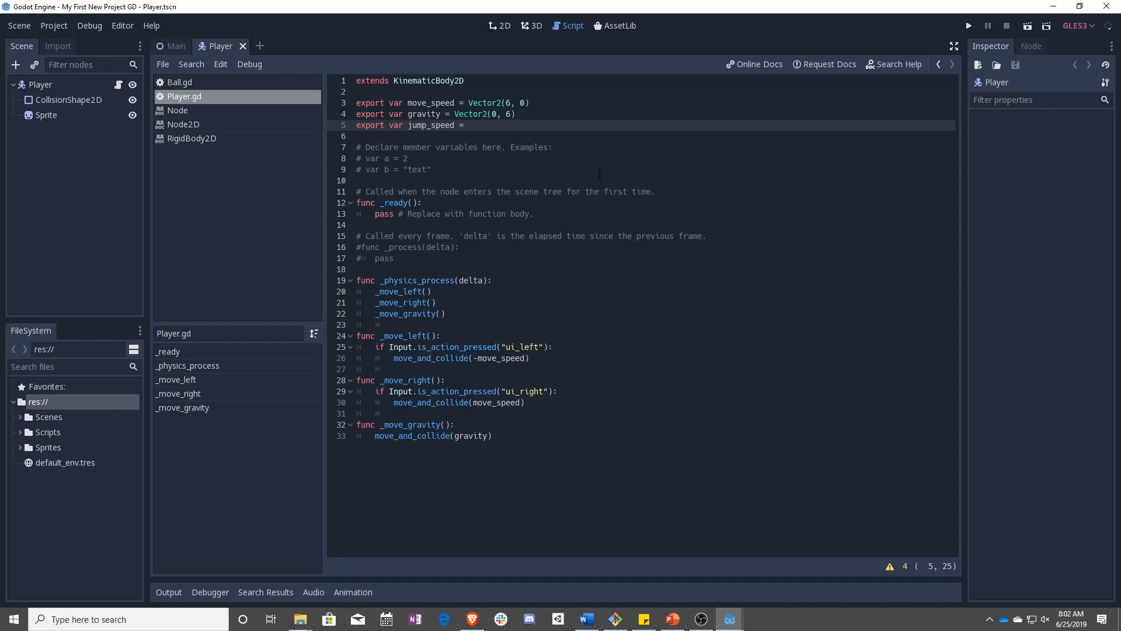
pyautogui.write('Vector2')
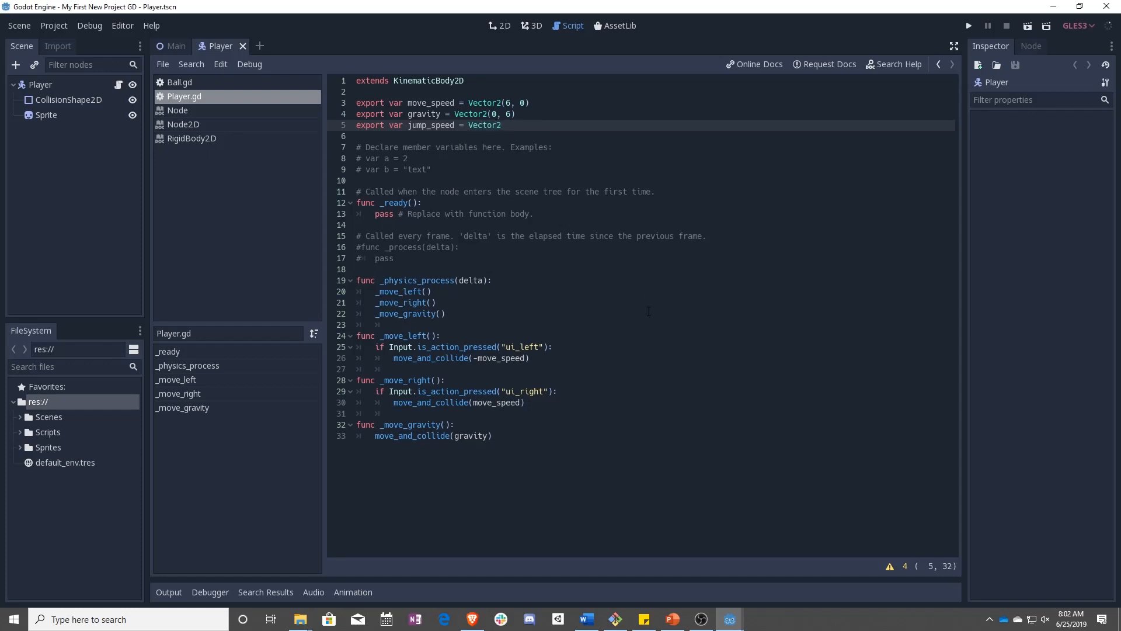
pyautogui.write('(')
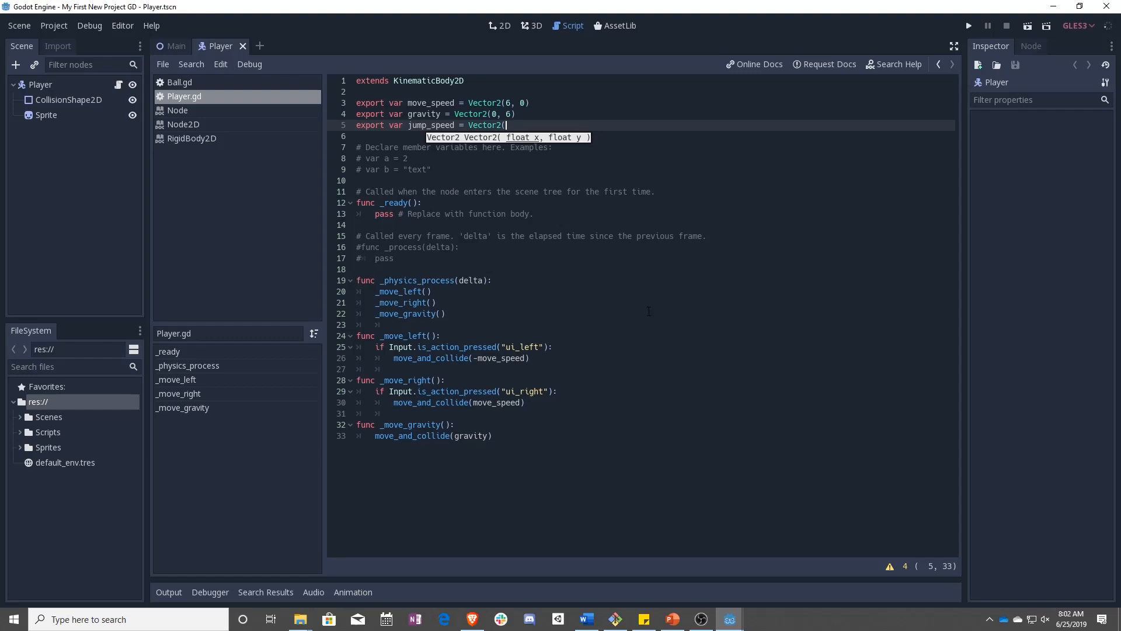
pyautogui.write('0,')
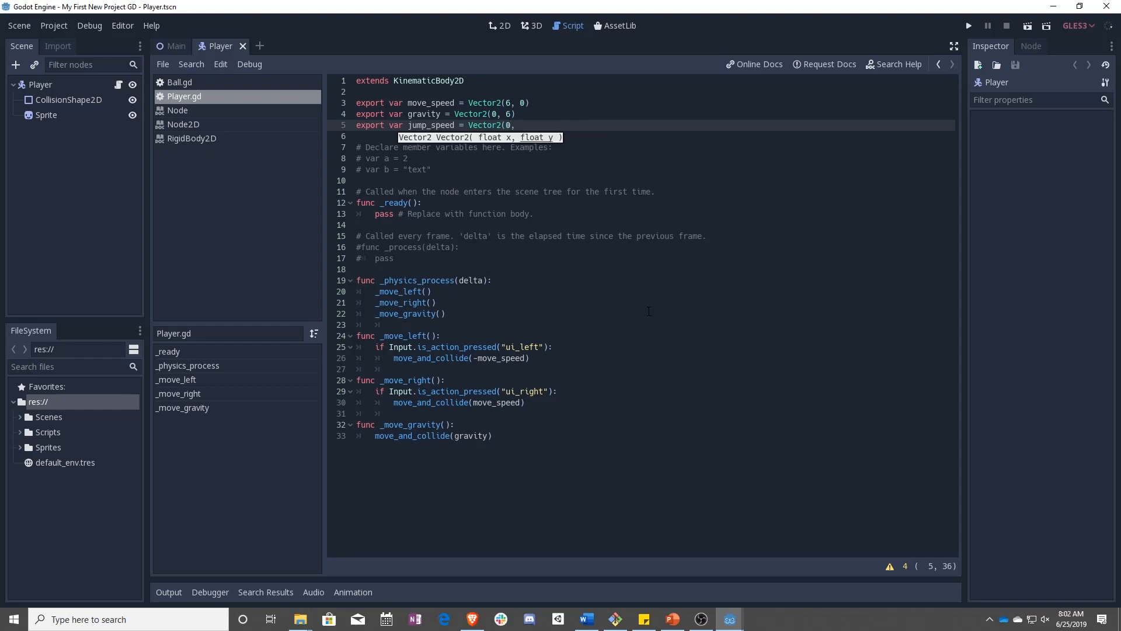
pyautogui.write('-100')
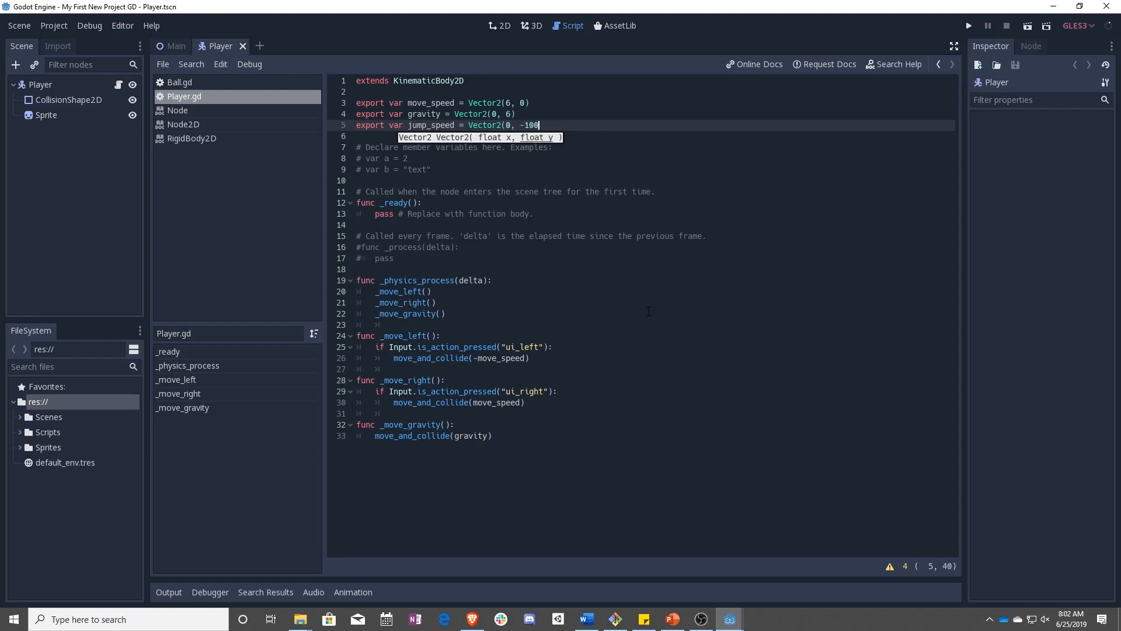
pyautogui.write(')')
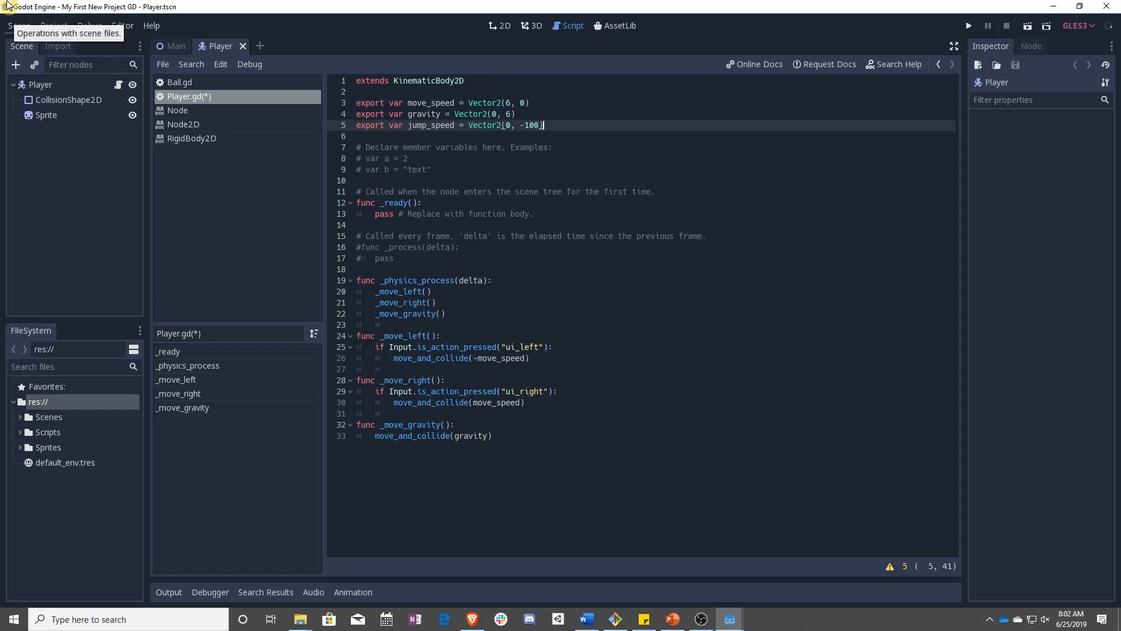
pyautogui.moveTo(703, 357)
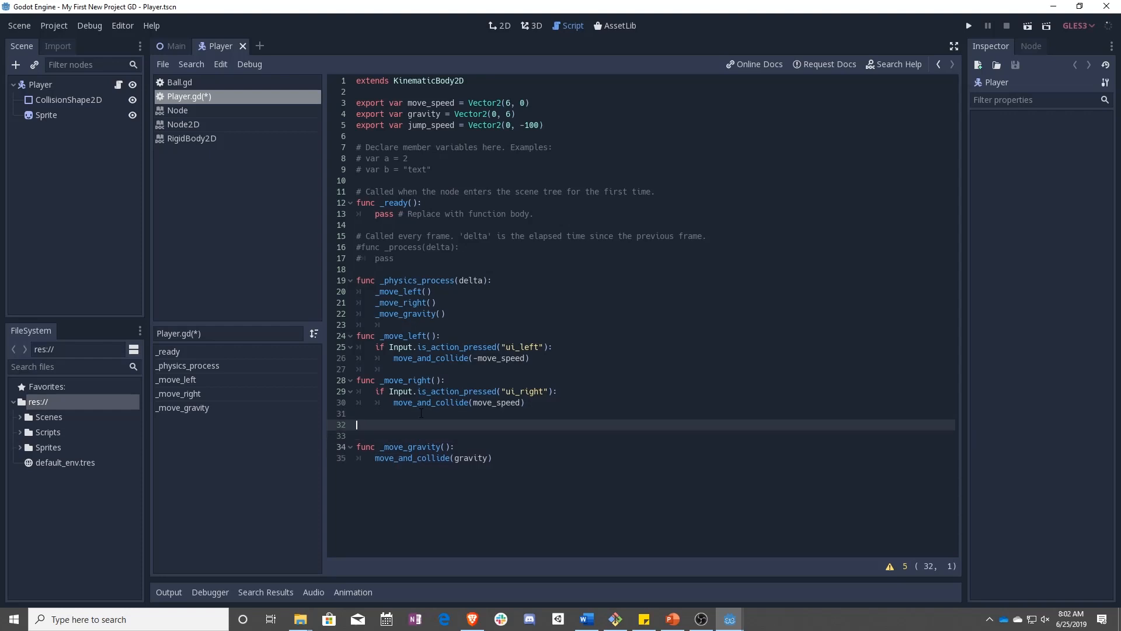
# - Write func _move_jump() with an if Input.is_action_just_pressed("ui_up") check
pyautogui.write('func _move_jump():')
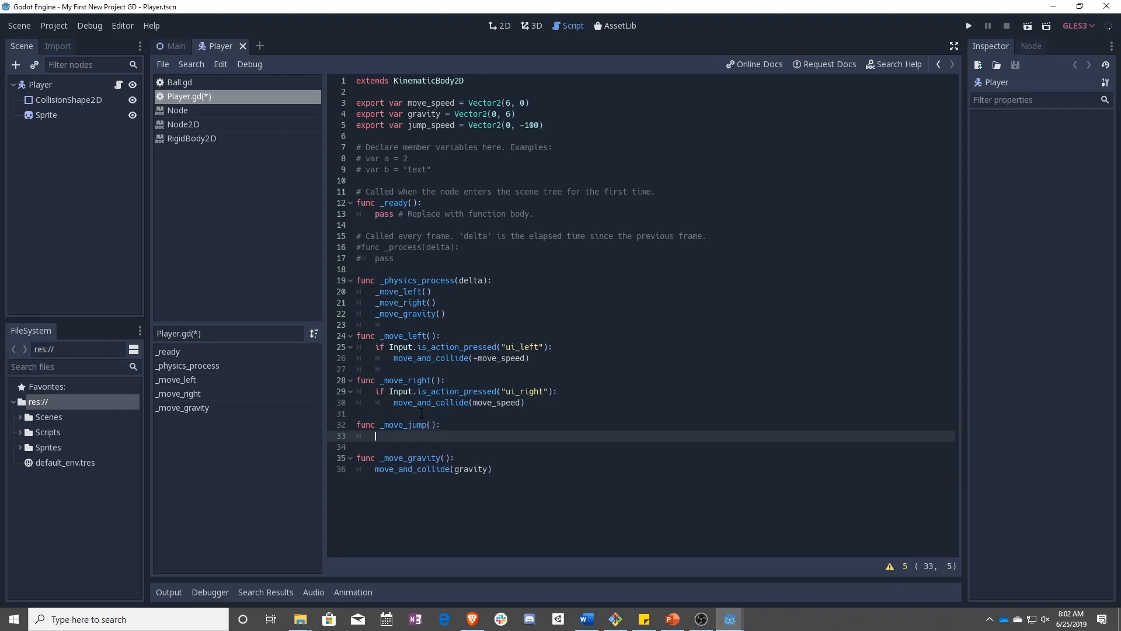
pyautogui.write('if Input')
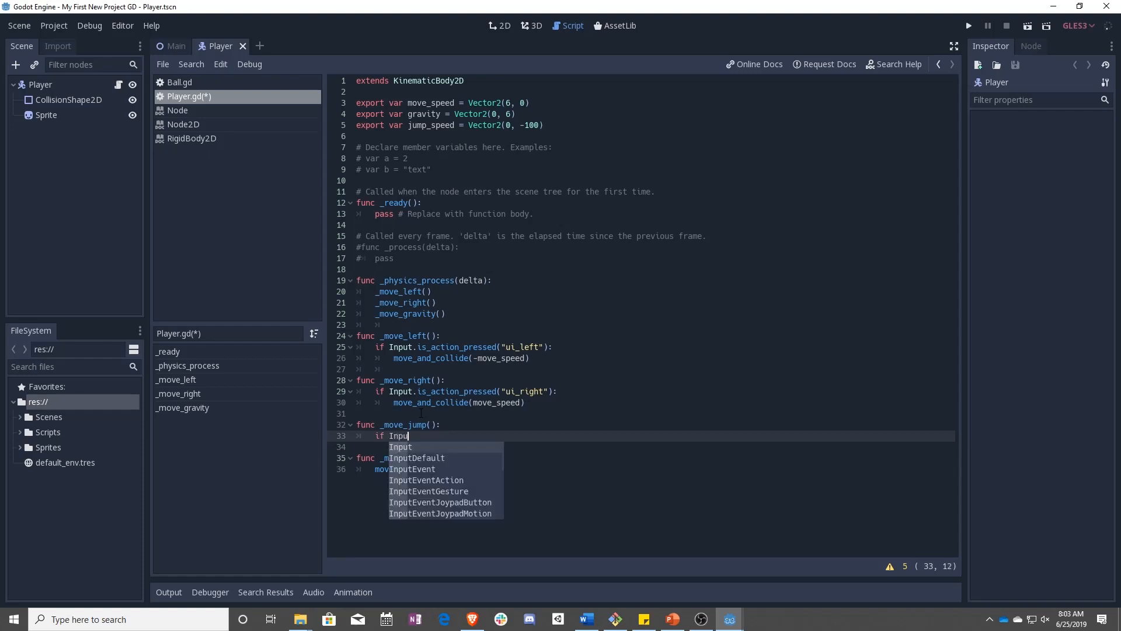
pyautogui.write('.is_action_just_pressed("')
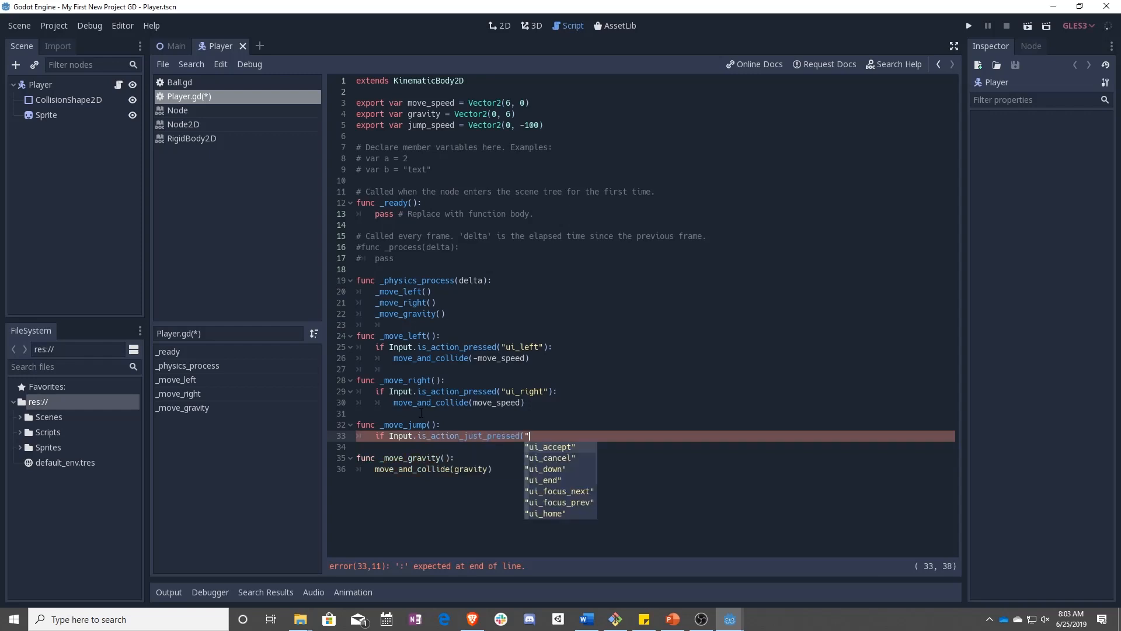
pyautogui.write('ui_up"):')
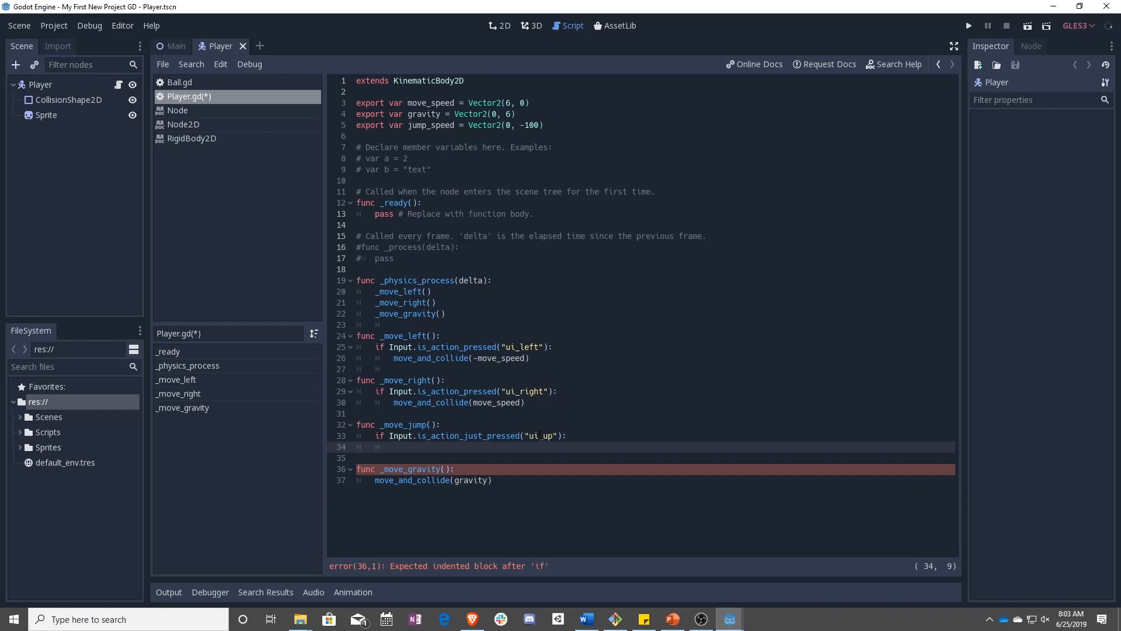
# - Fill the jump check's body with a move_and_collide call using the jump speed
pyautogui.click(394, 446)
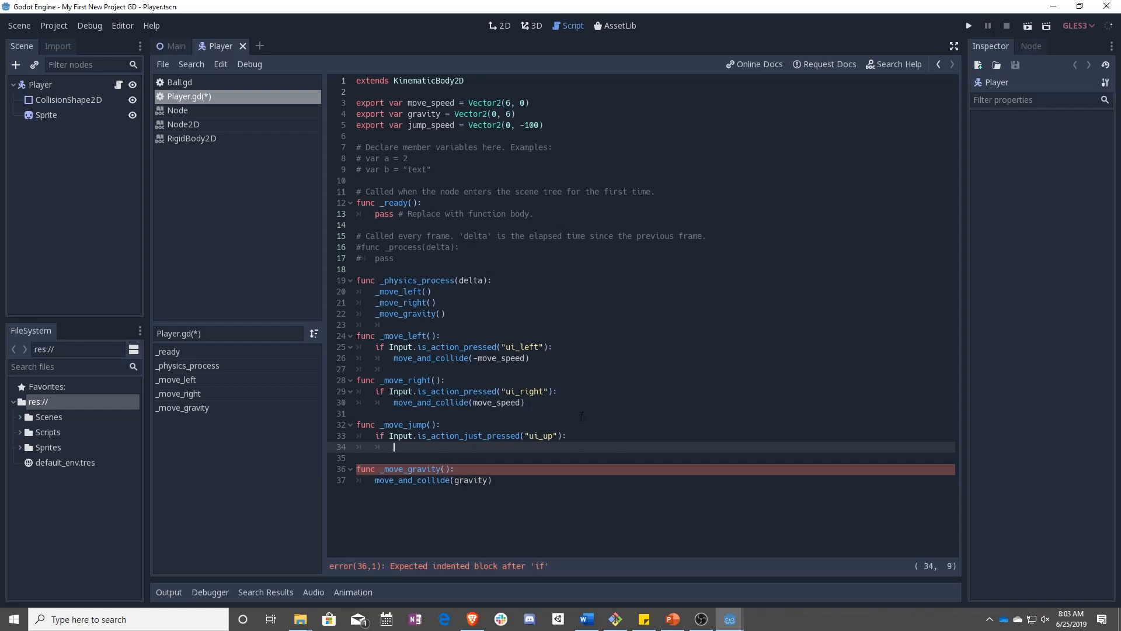
pyautogui.write('move_a')
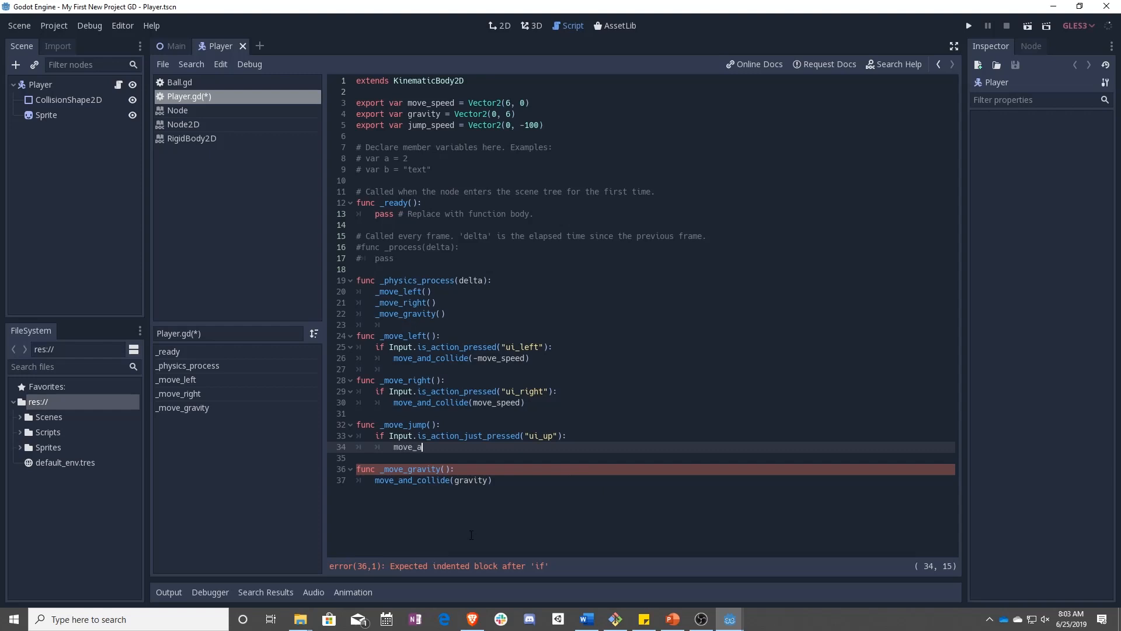
pyautogui.write('nd_collide(mo')
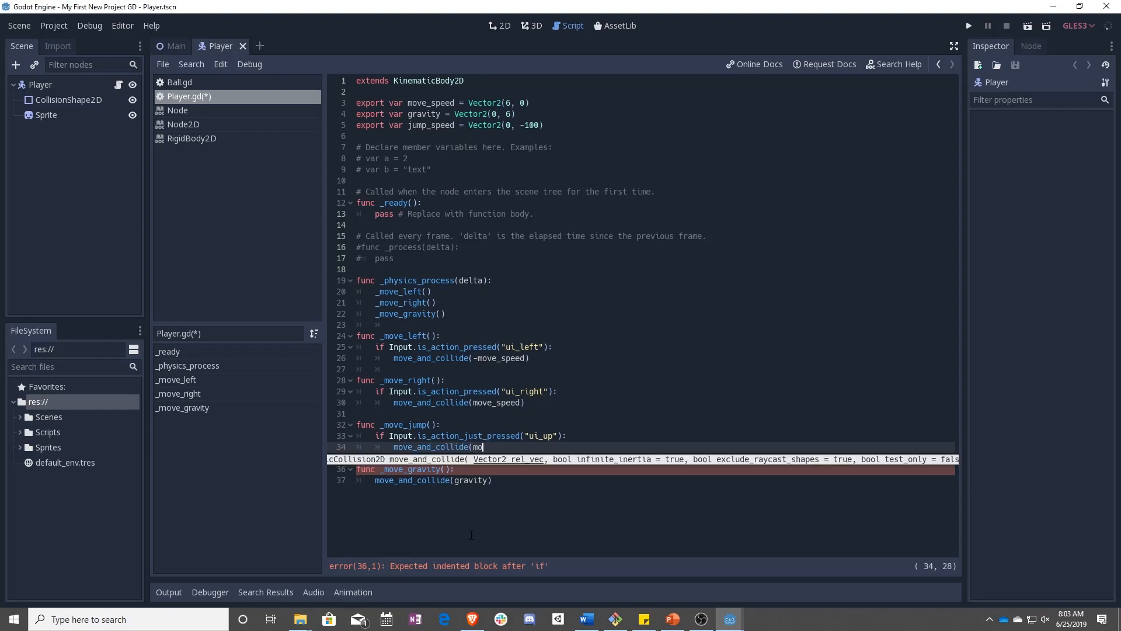
pyautogui.write('ve_jump)')
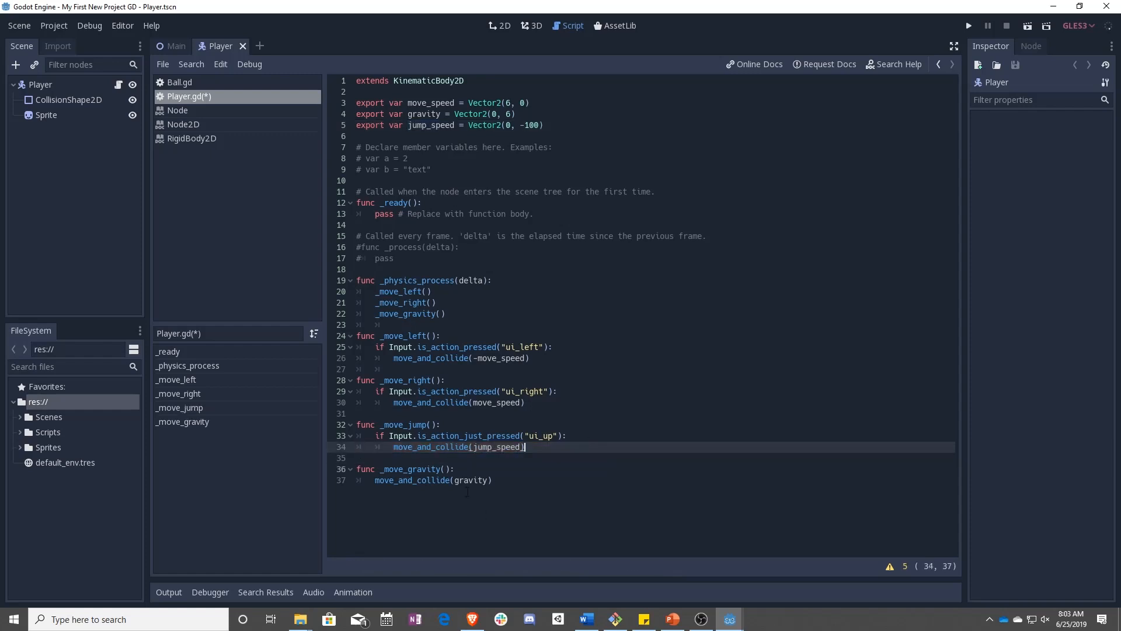
# - Add a _move_jump() call after _move_right() in _physics_process and save Player.gd
pyautogui.click(438, 302)
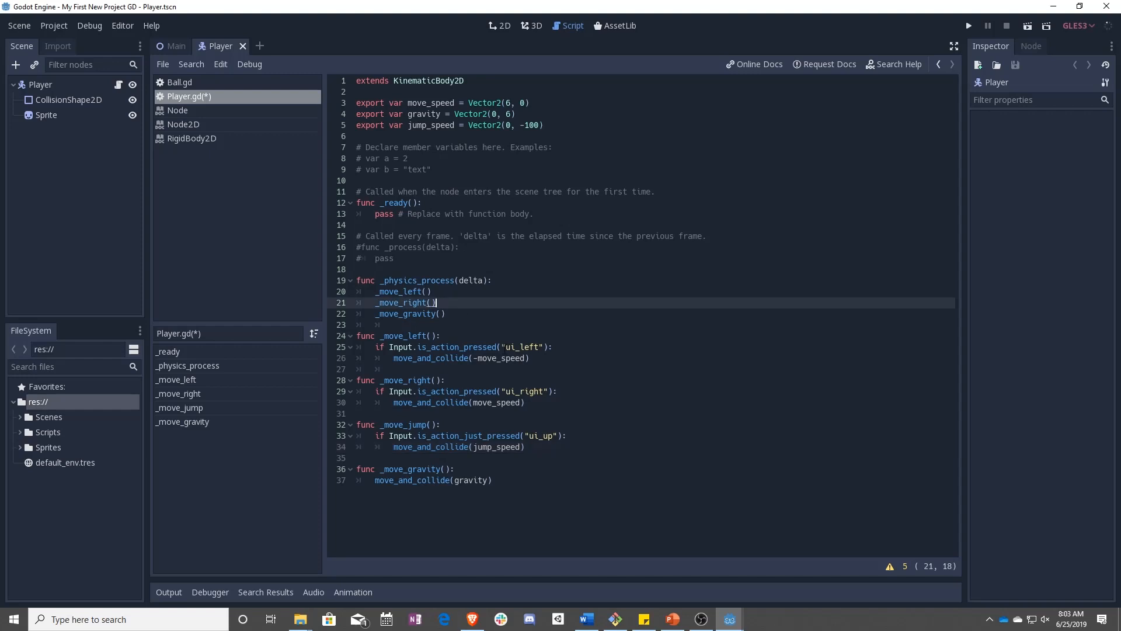
pyautogui.write('_move_ju')
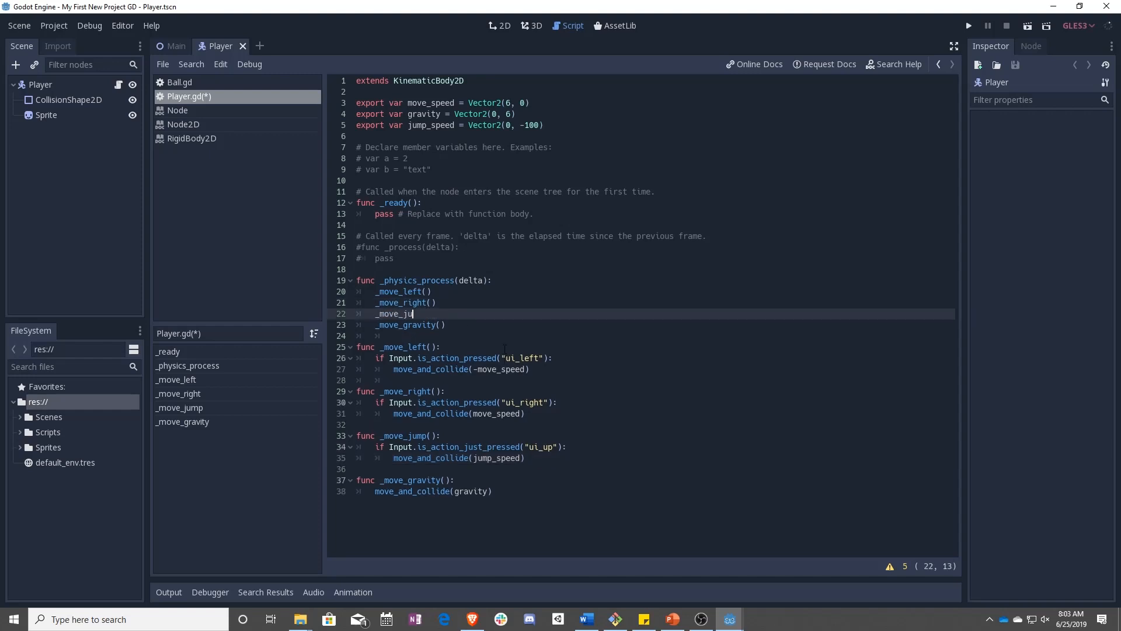
pyautogui.write('mp()')
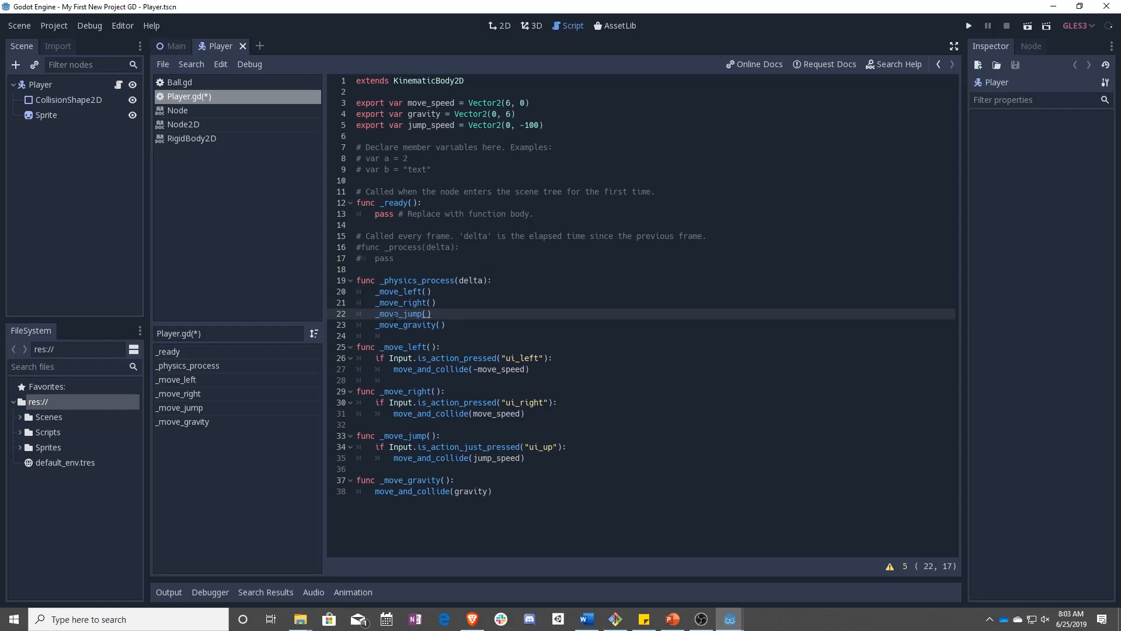
pyautogui.click(432, 313)
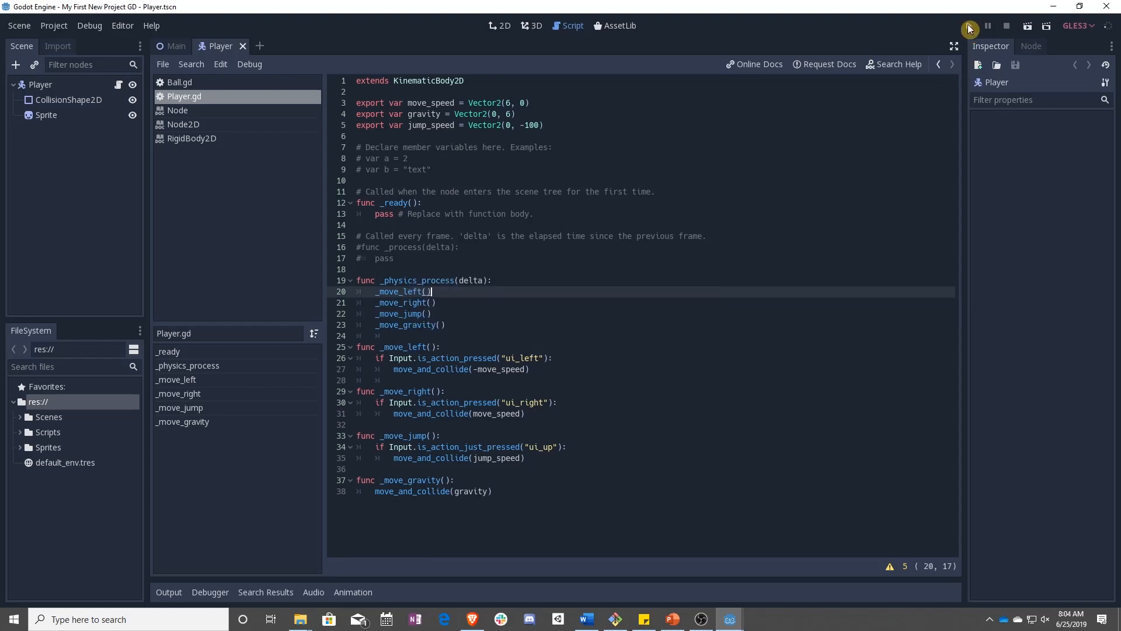
# - Run the game to test jumping, then read move_and_slide in the KinematicBody2D reference
pyautogui.click(970, 26)
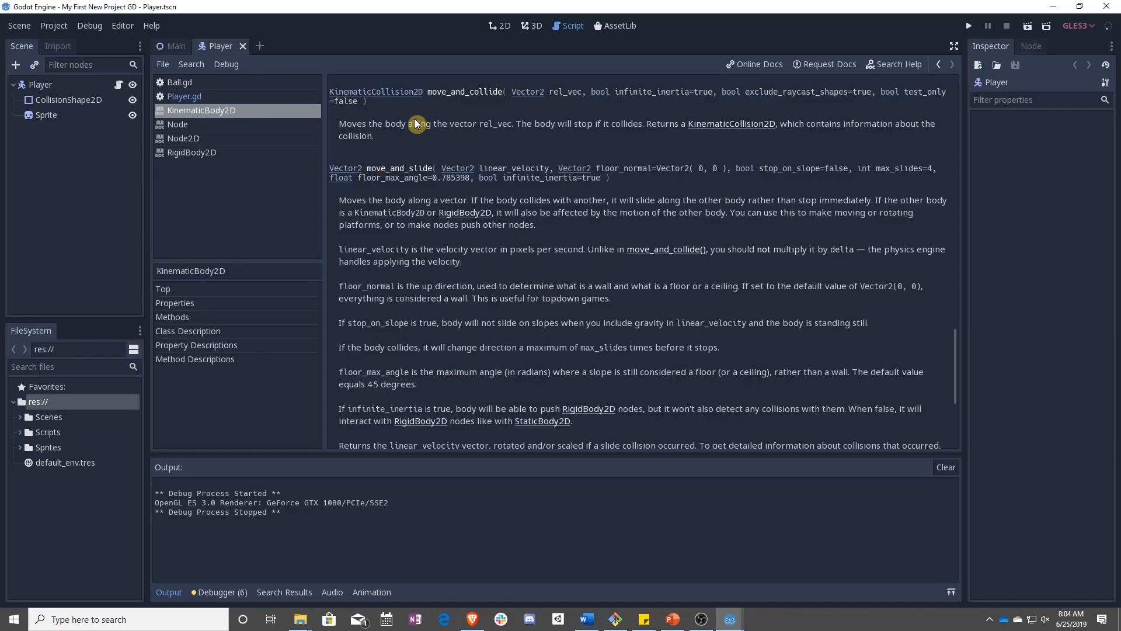
pyautogui.moveTo(492, 126)
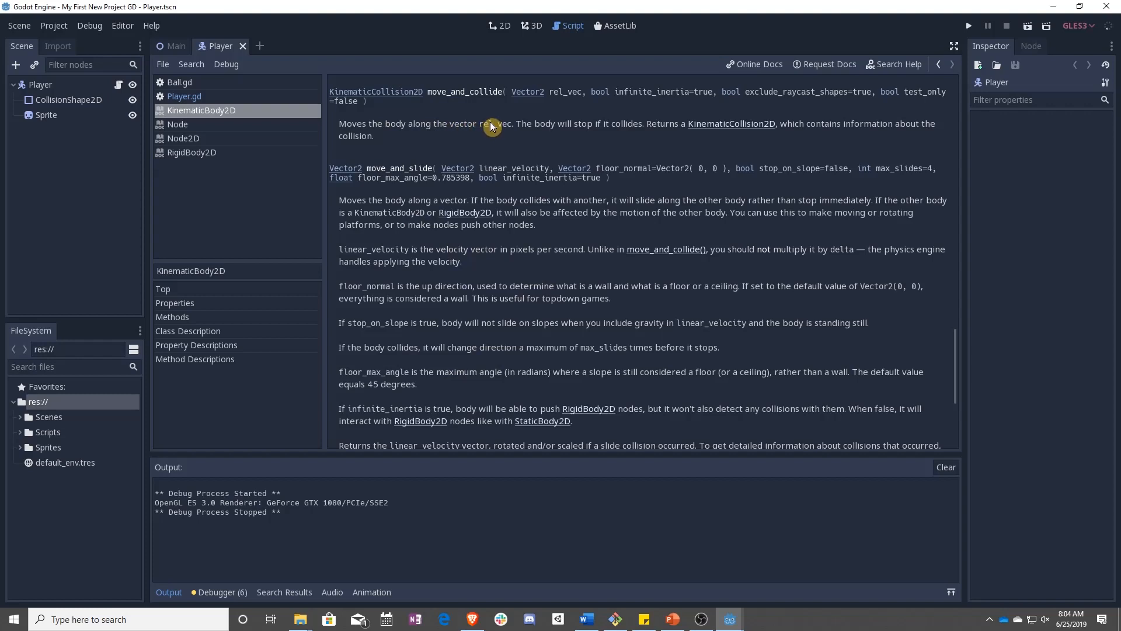
pyautogui.moveTo(572, 94)
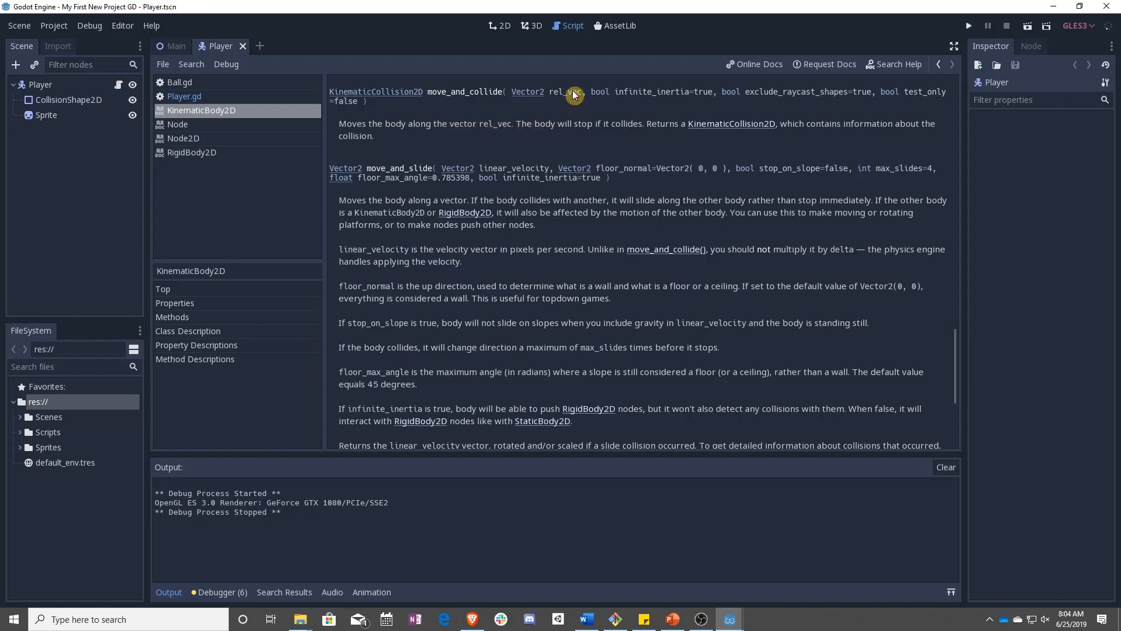
pyautogui.moveTo(597, 129)
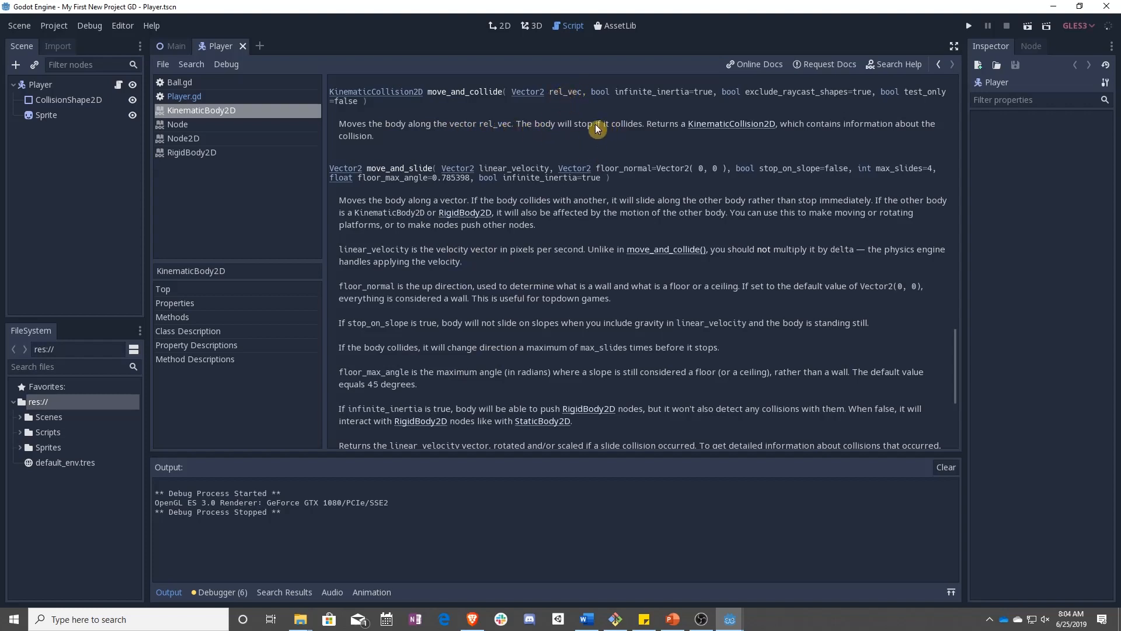
pyautogui.moveTo(616, 132)
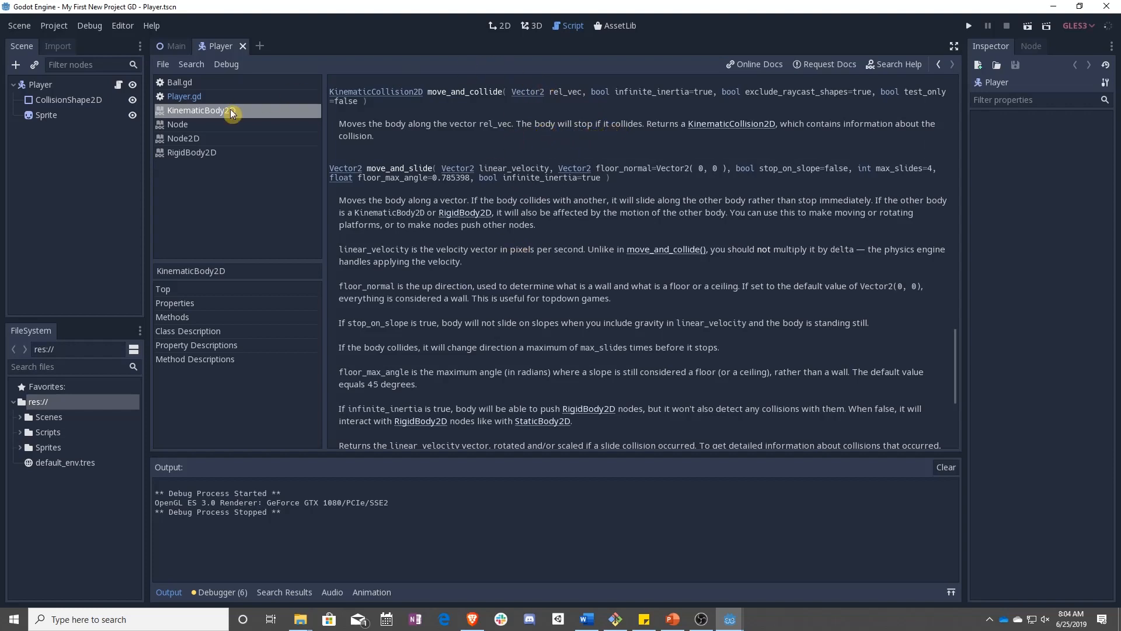
# - Reopen Player.gd and look over the _move functions still calling move_and_collide
pyautogui.click(183, 96)
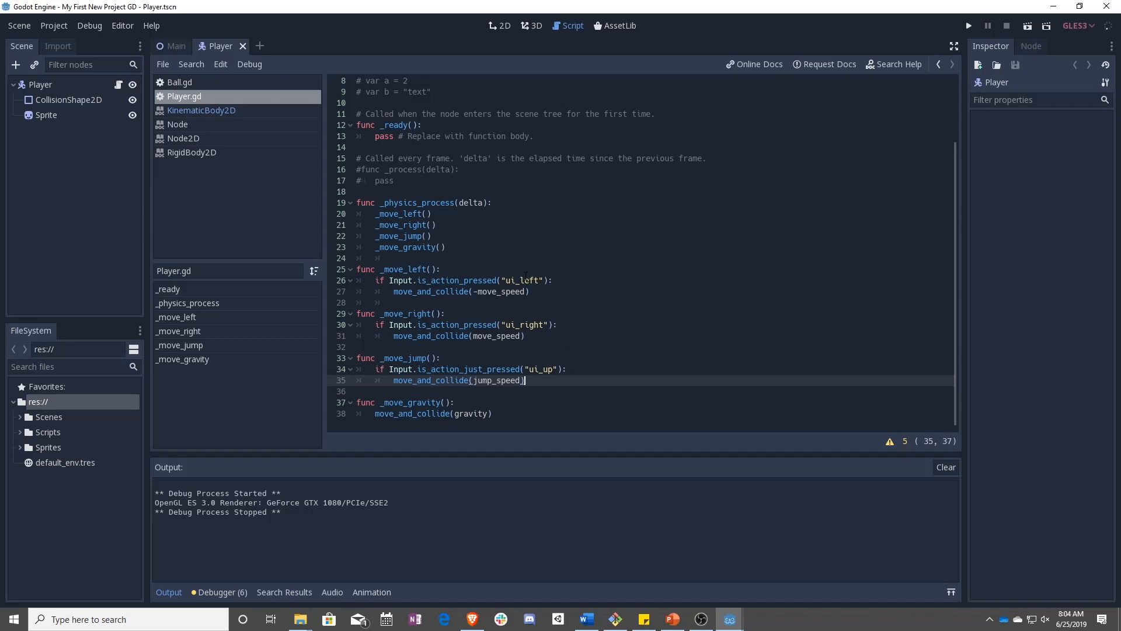
pyautogui.moveTo(620, 244)
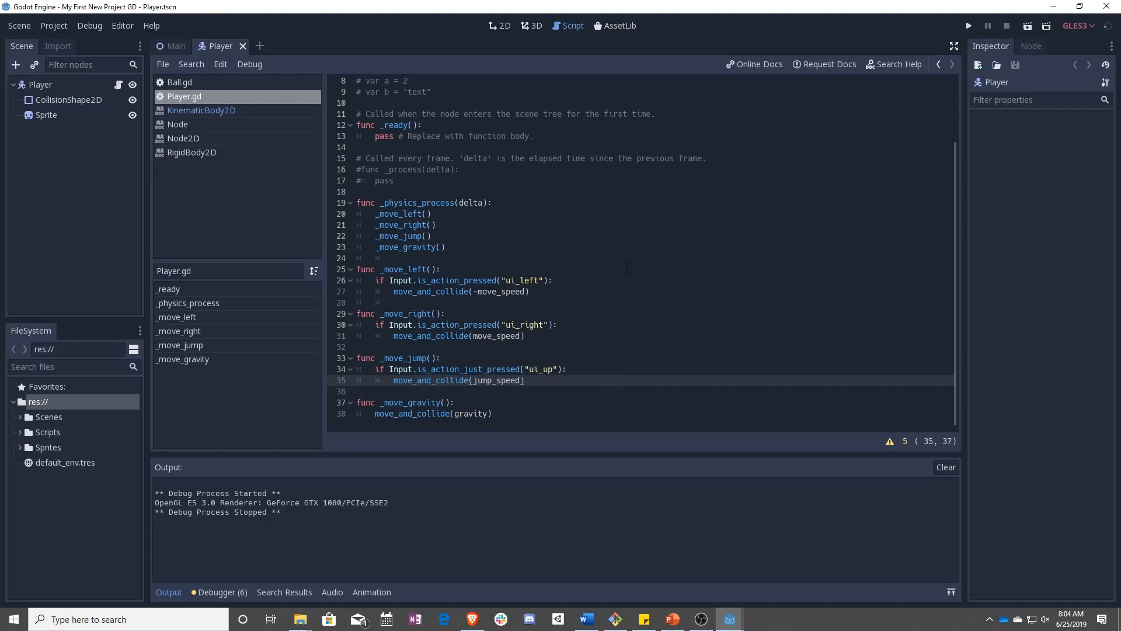
pyautogui.click(524, 380)
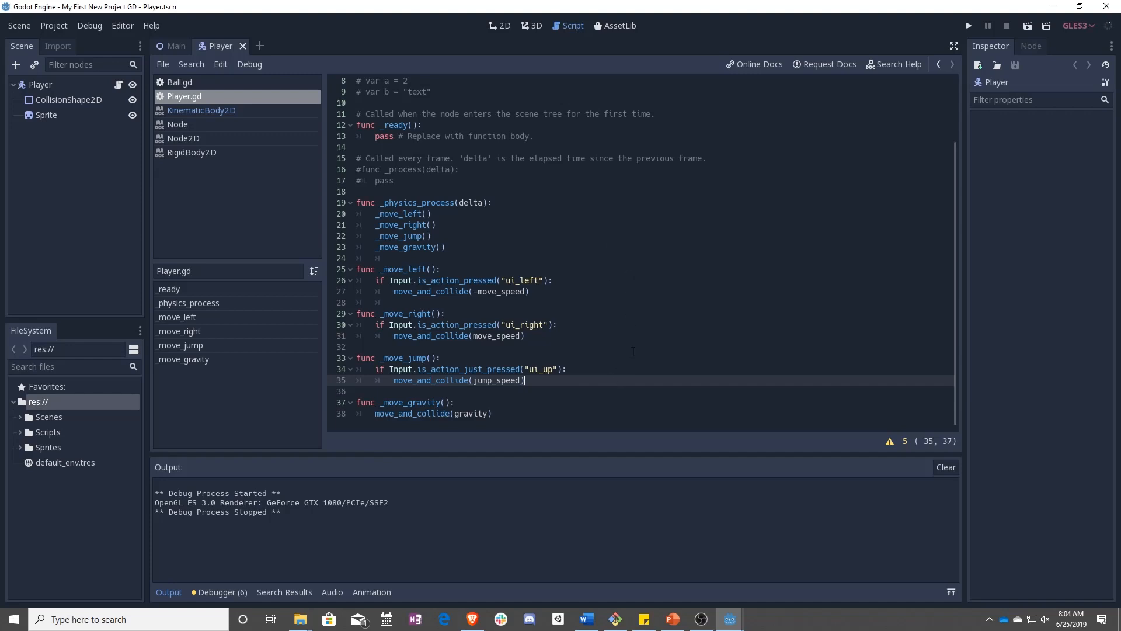
pyautogui.moveTo(673, 248)
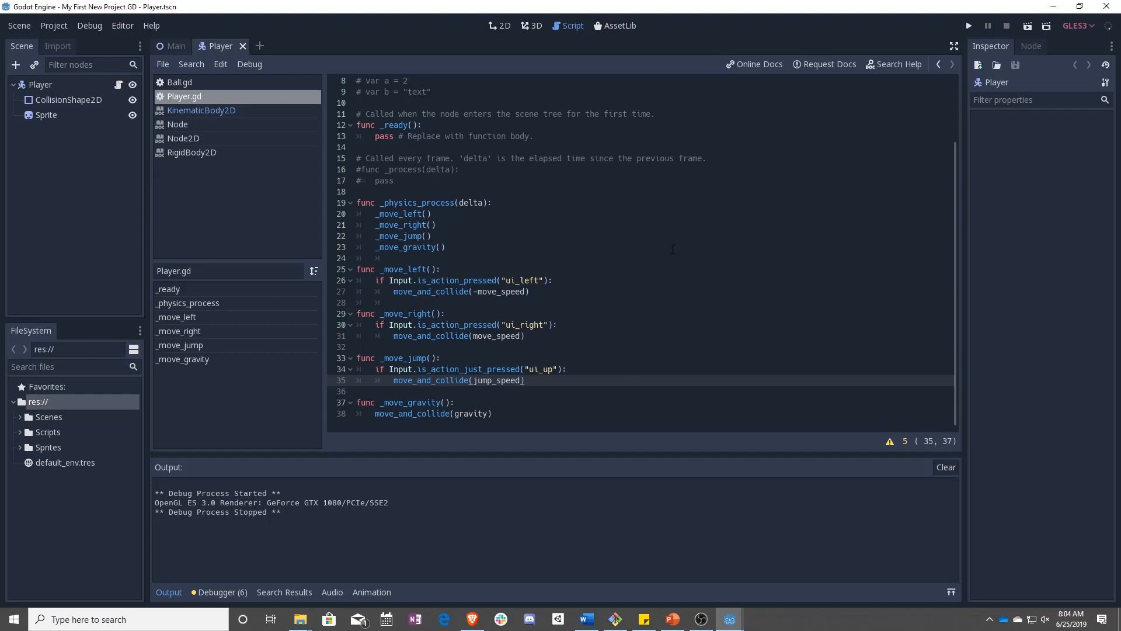
pyautogui.click(526, 379)
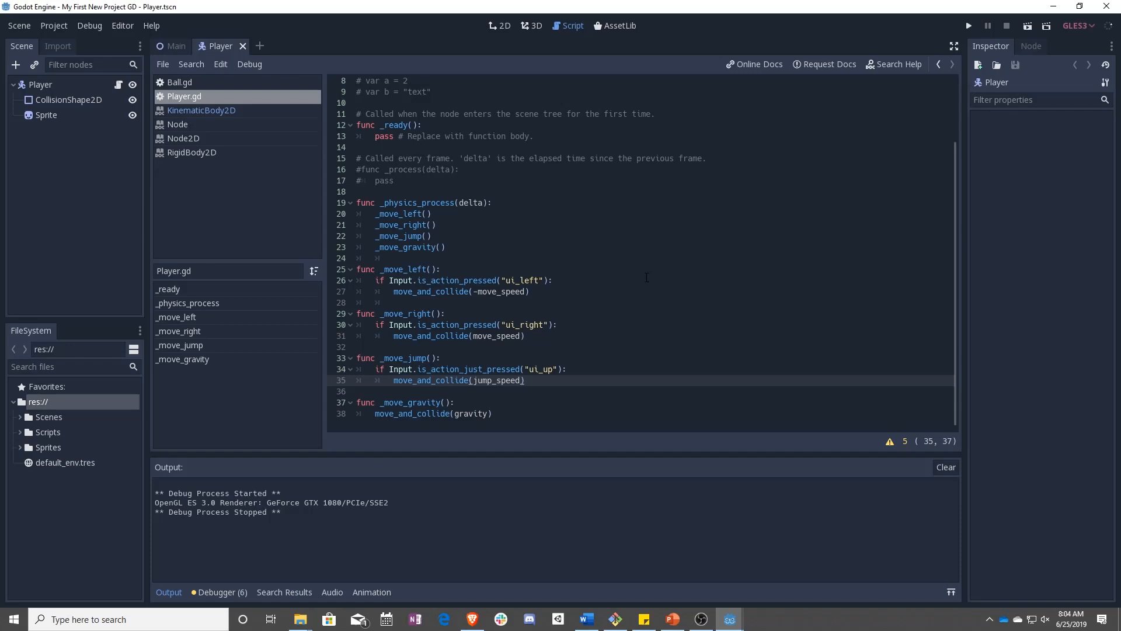
pyautogui.moveTo(629, 362)
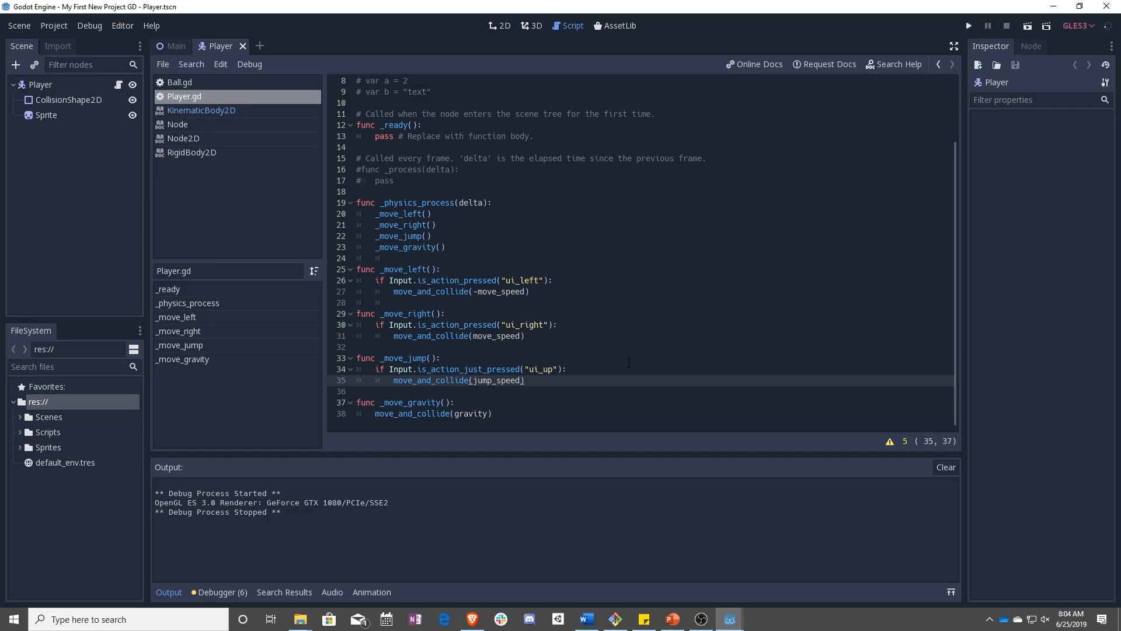
pyautogui.click(524, 380)
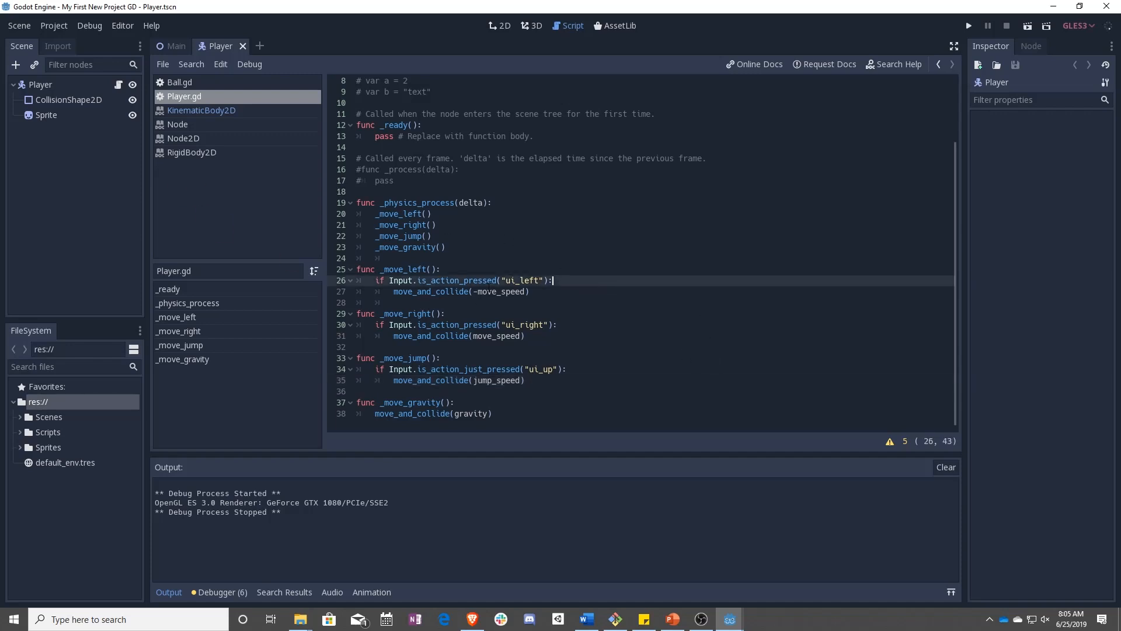
# - Study move_and_slide's parameters via the RigidBody2D and KinematicBody2D references, then return to Player.gd
pyautogui.click(192, 152)
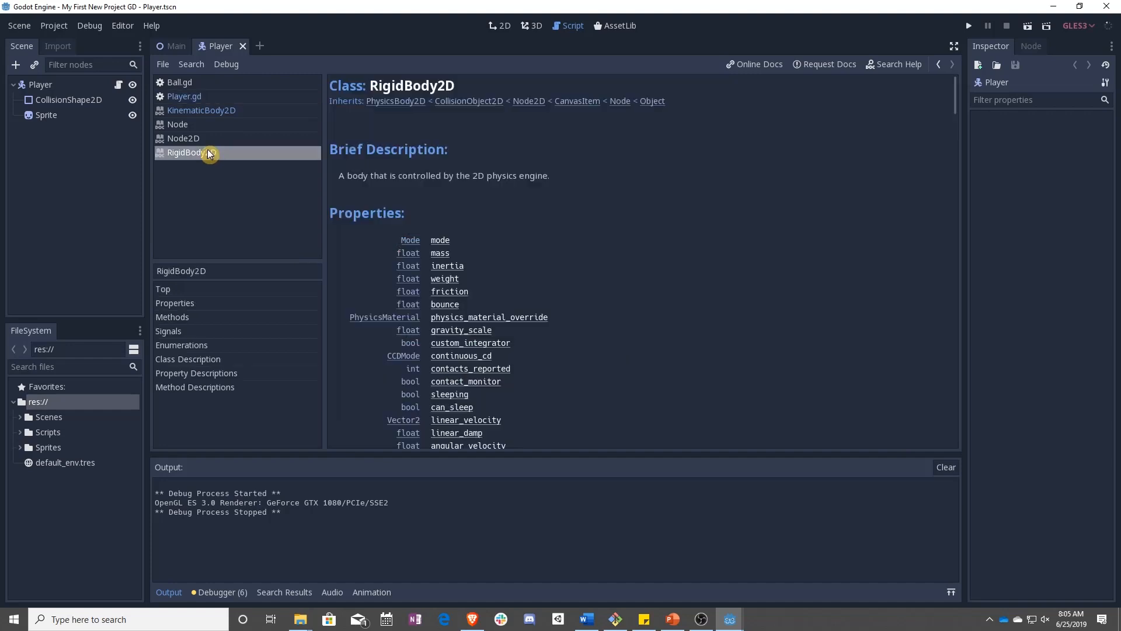
pyautogui.click(201, 110)
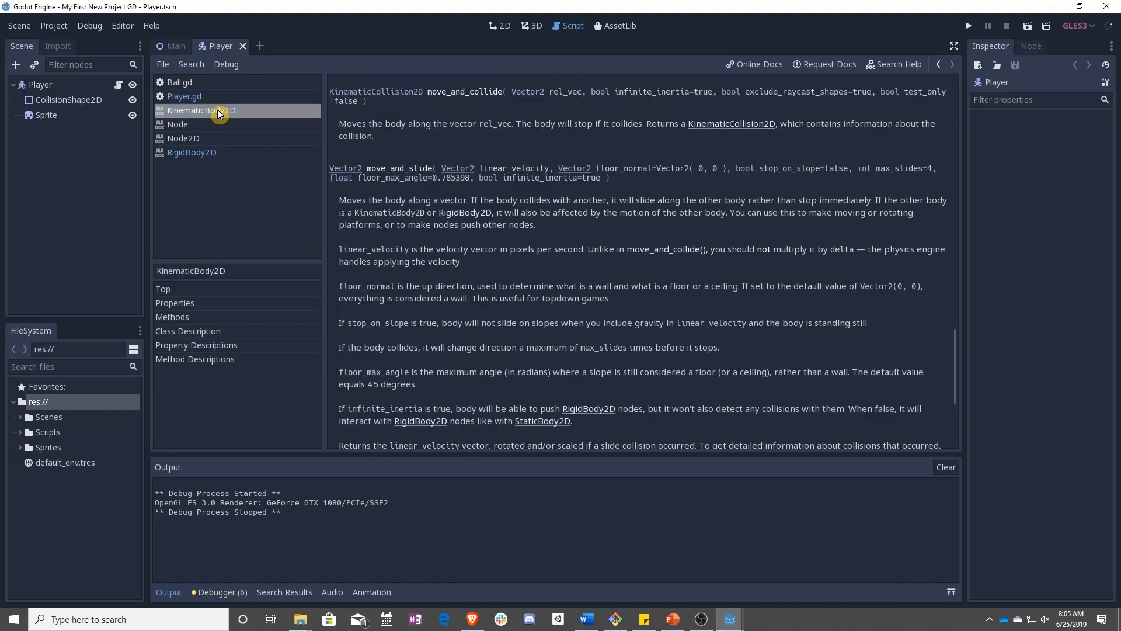
pyautogui.moveTo(501, 229)
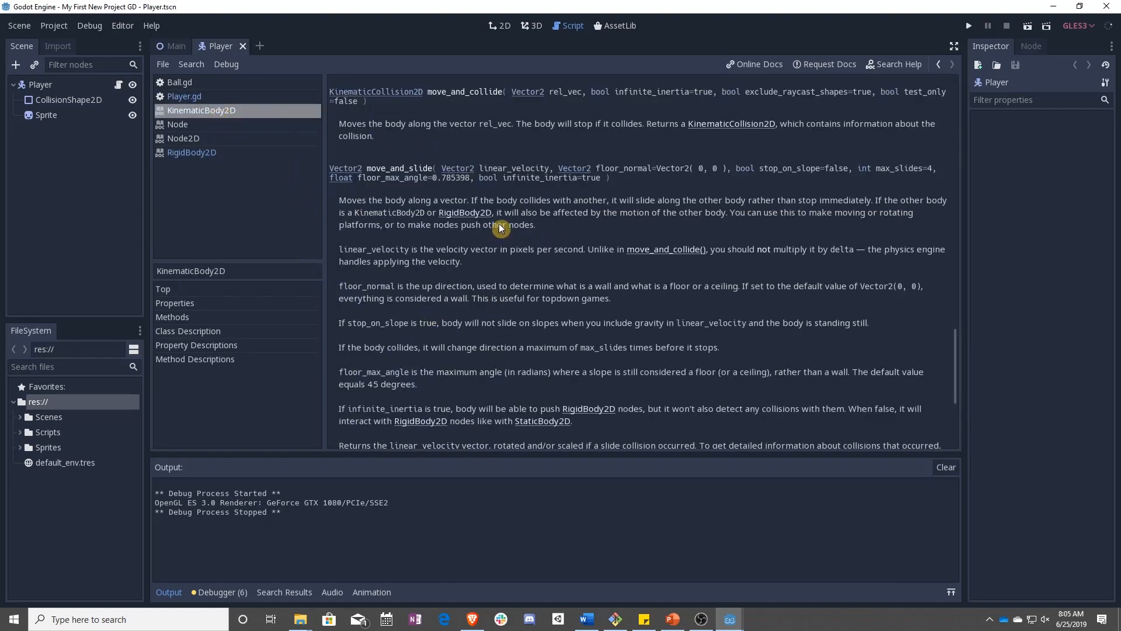
pyautogui.moveTo(390, 172)
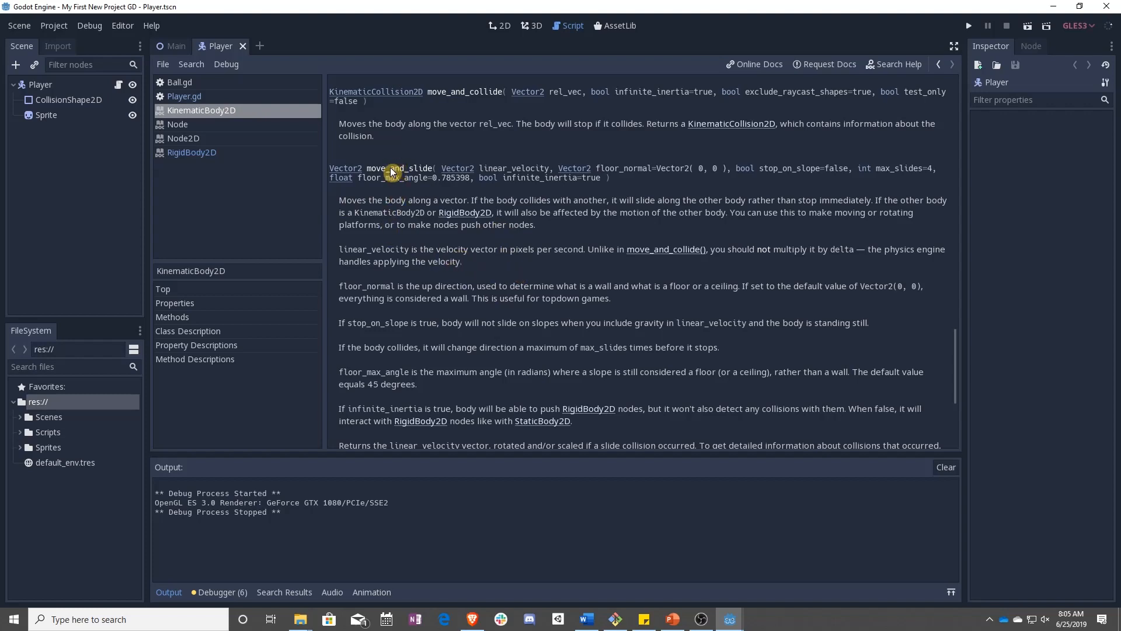
pyautogui.moveTo(495, 170)
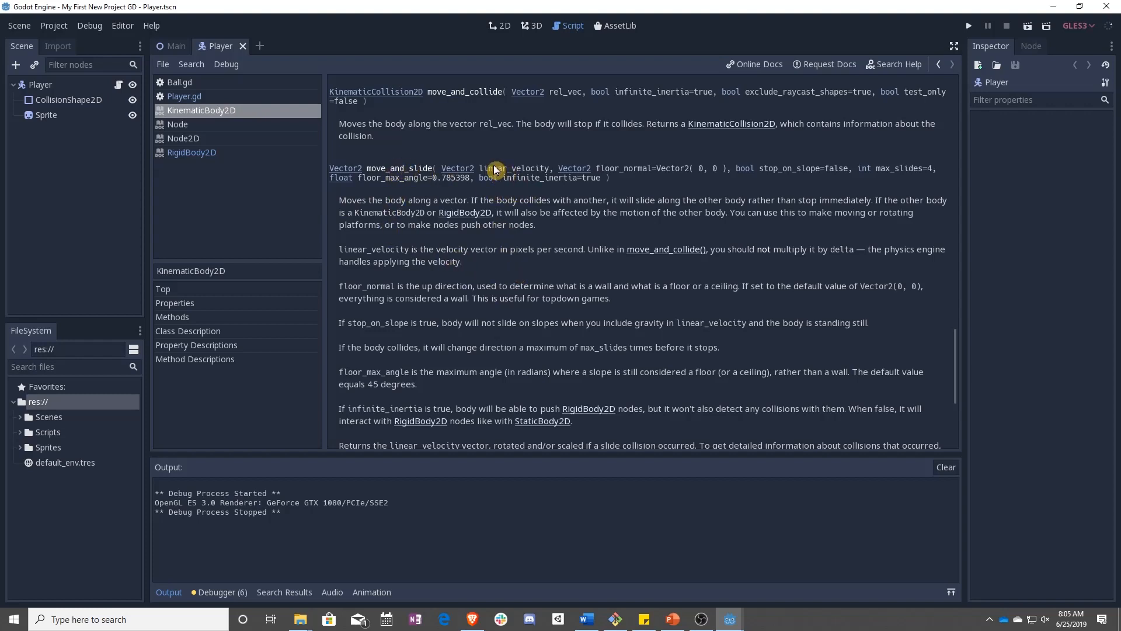
pyautogui.moveTo(529, 192)
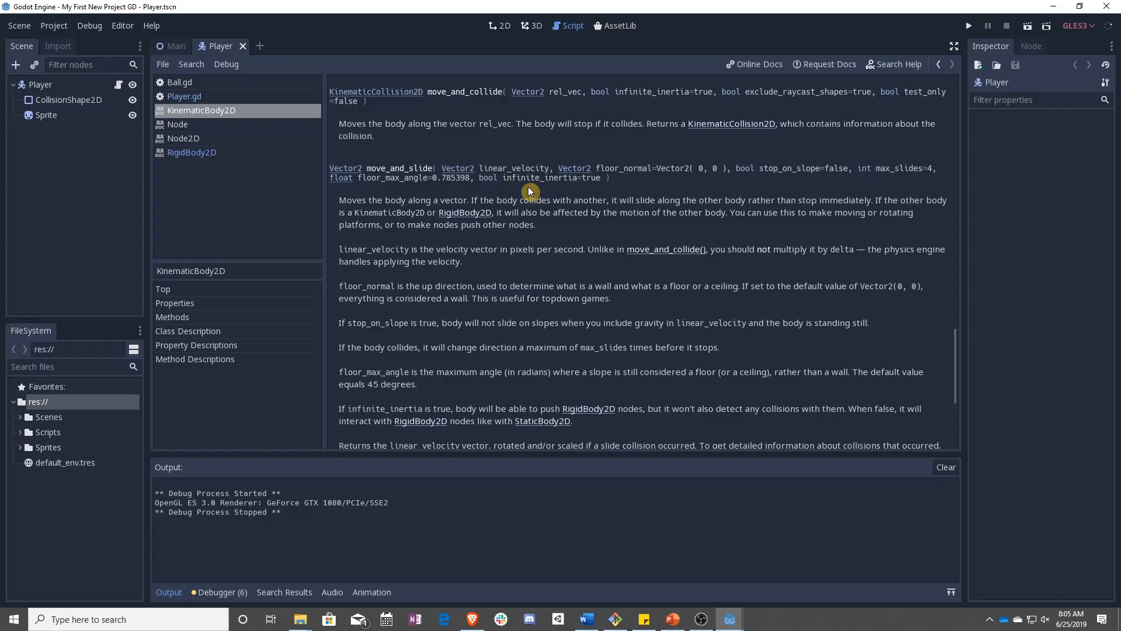
pyautogui.moveTo(573, 333)
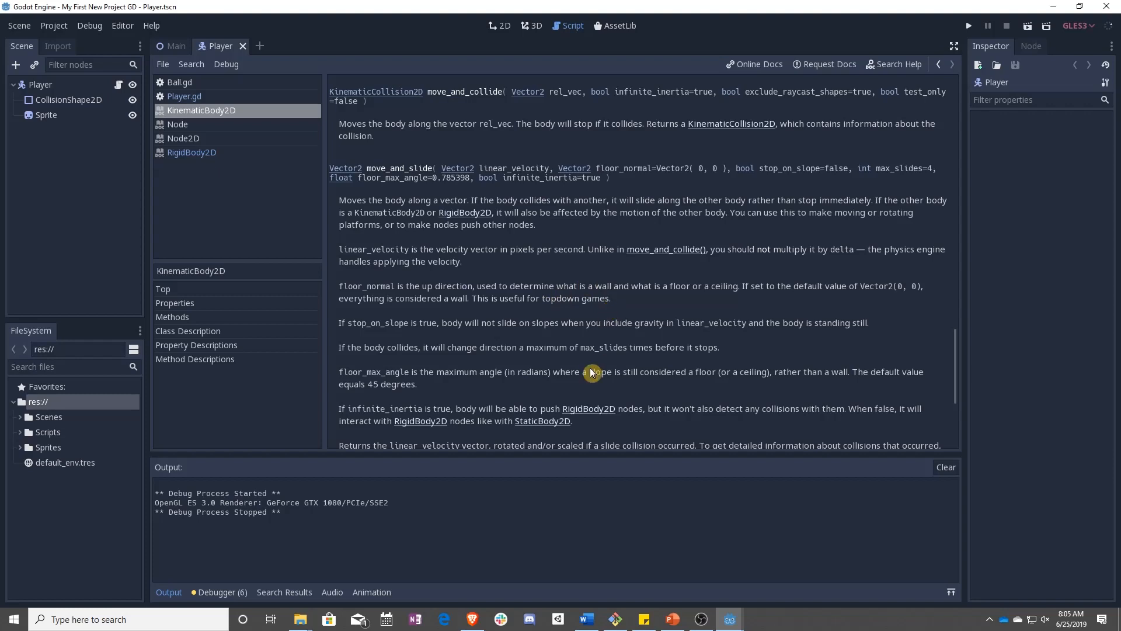
pyautogui.moveTo(592, 366)
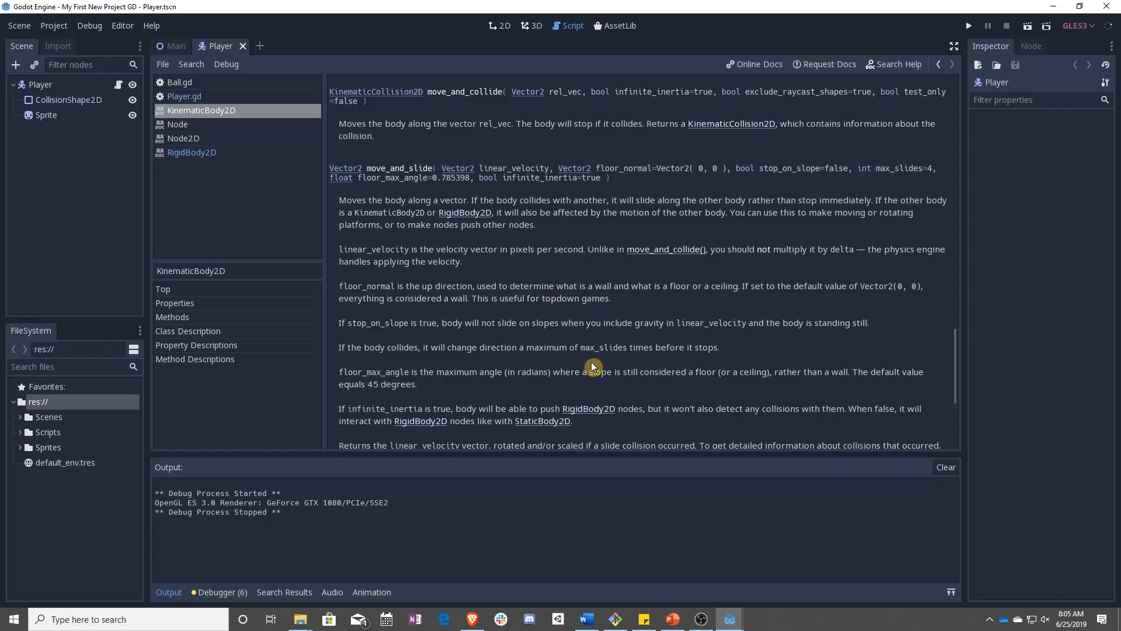
pyautogui.moveTo(471, 311)
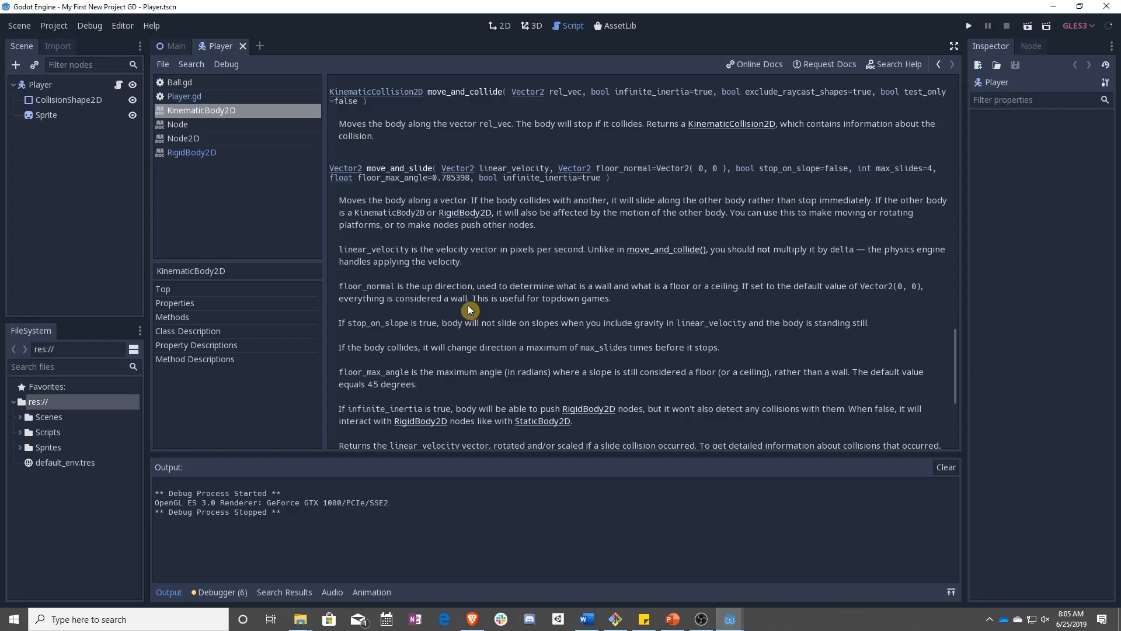
pyautogui.moveTo(479, 314)
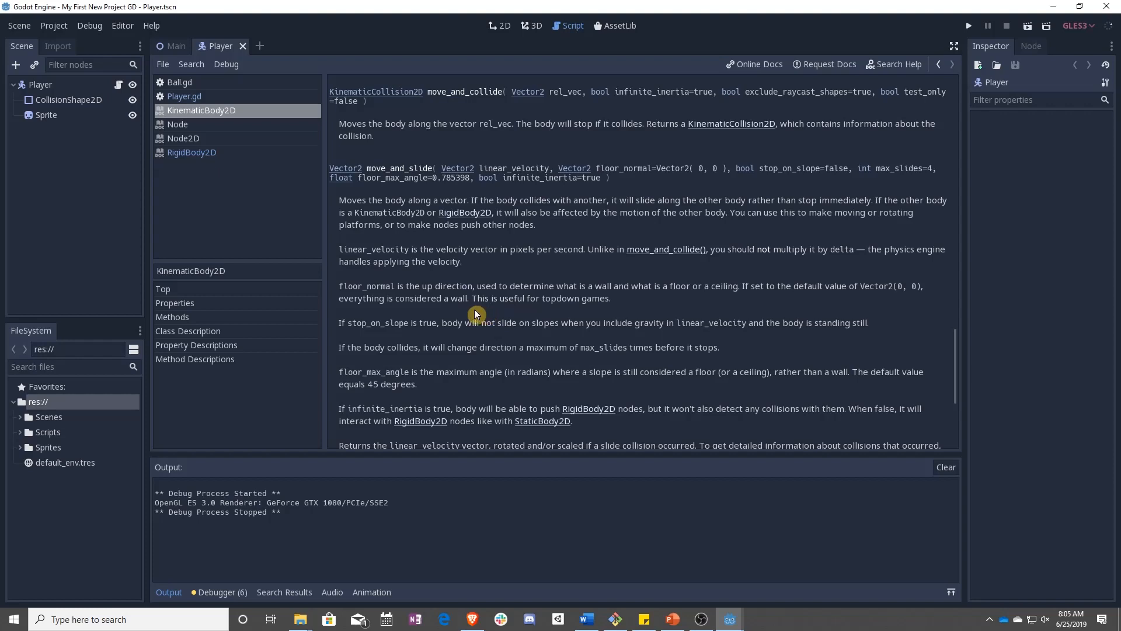
pyautogui.moveTo(567, 326)
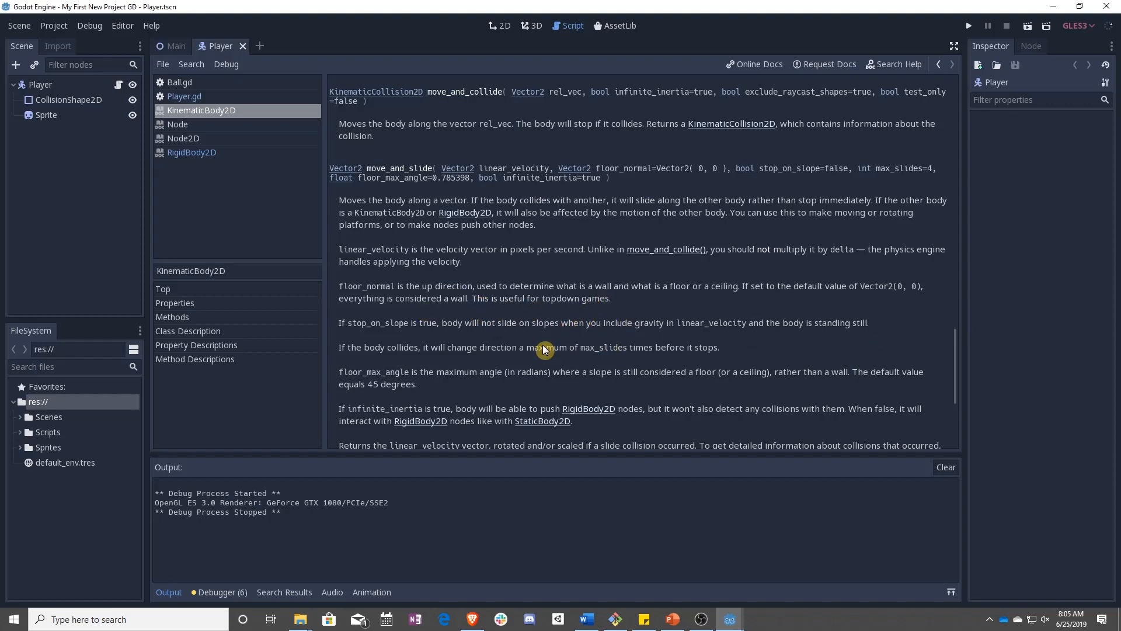
pyautogui.moveTo(498, 143)
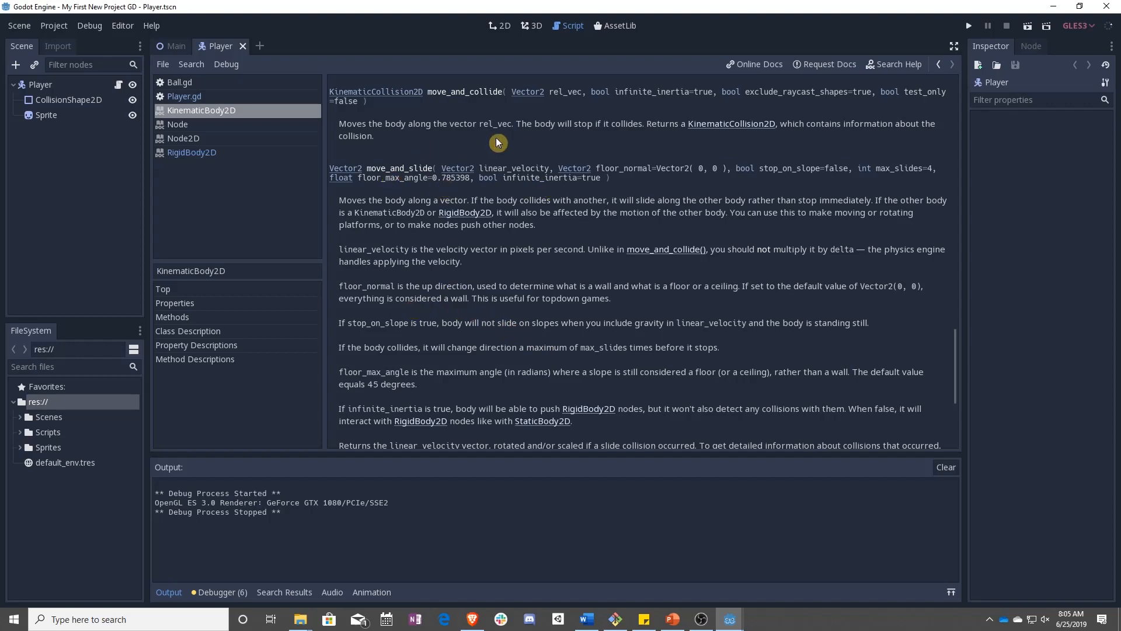
pyautogui.moveTo(514, 153)
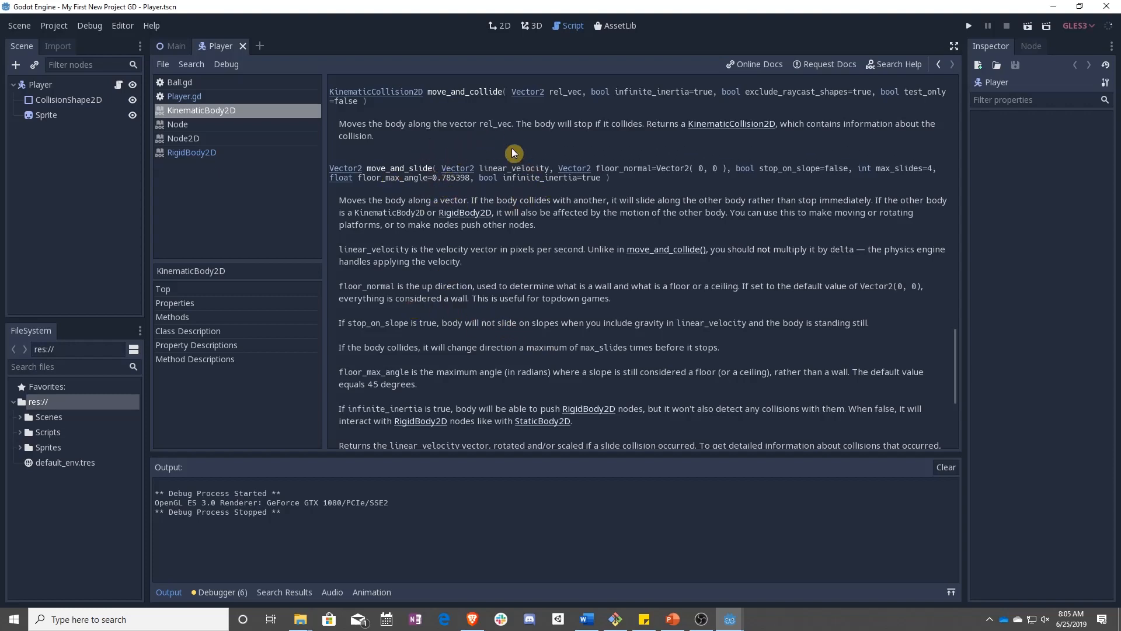
pyautogui.click(184, 96)
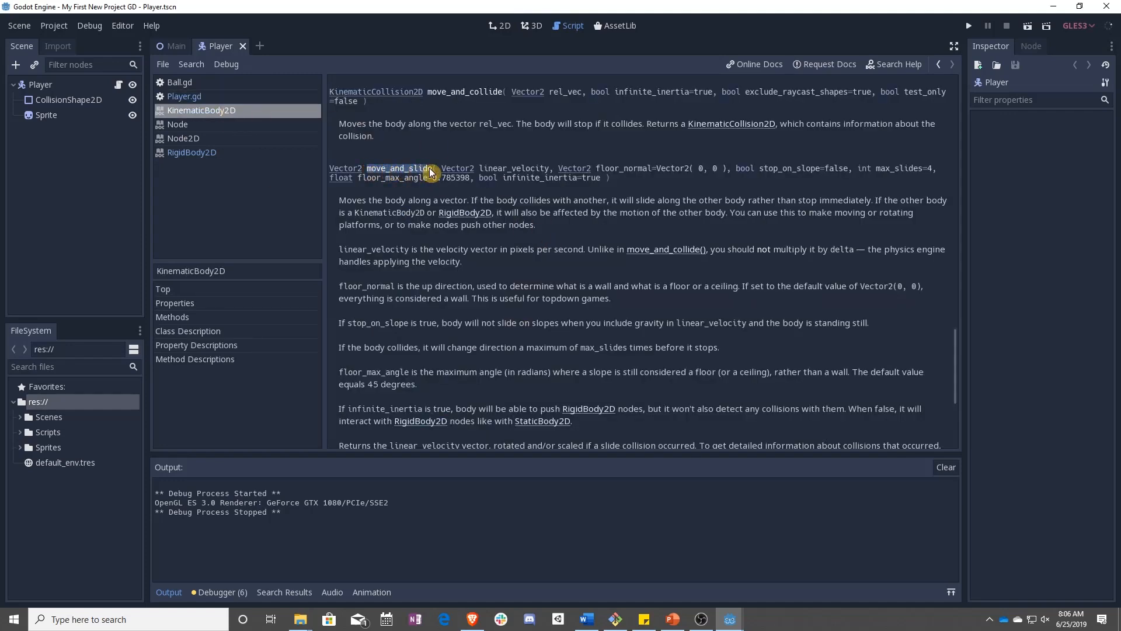
pyautogui.moveTo(476, 253)
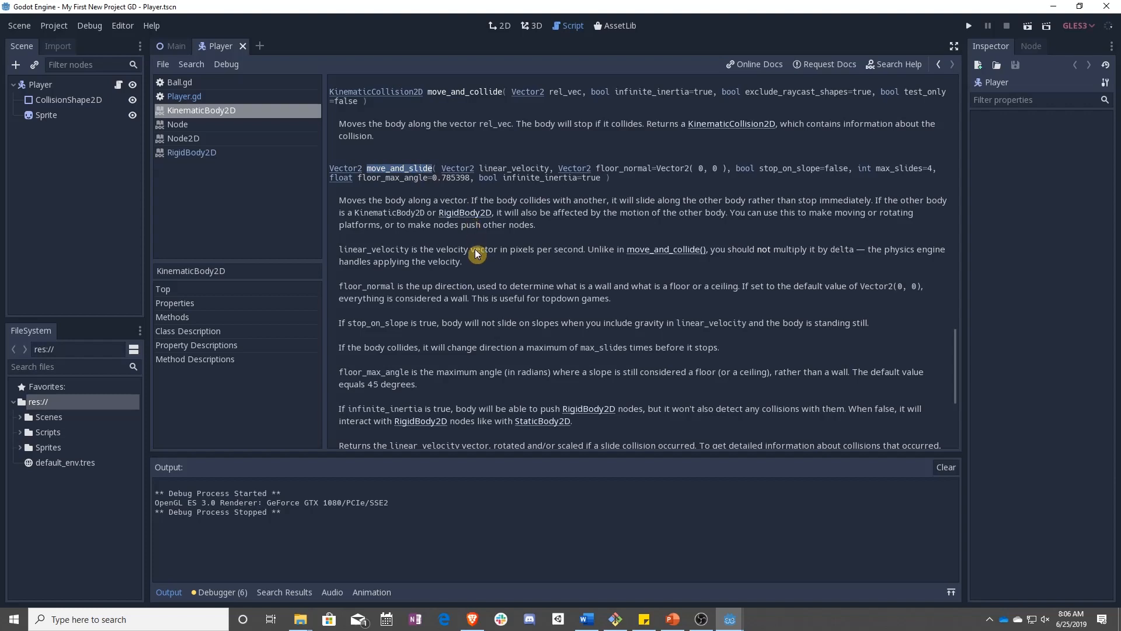
pyautogui.moveTo(205, 164)
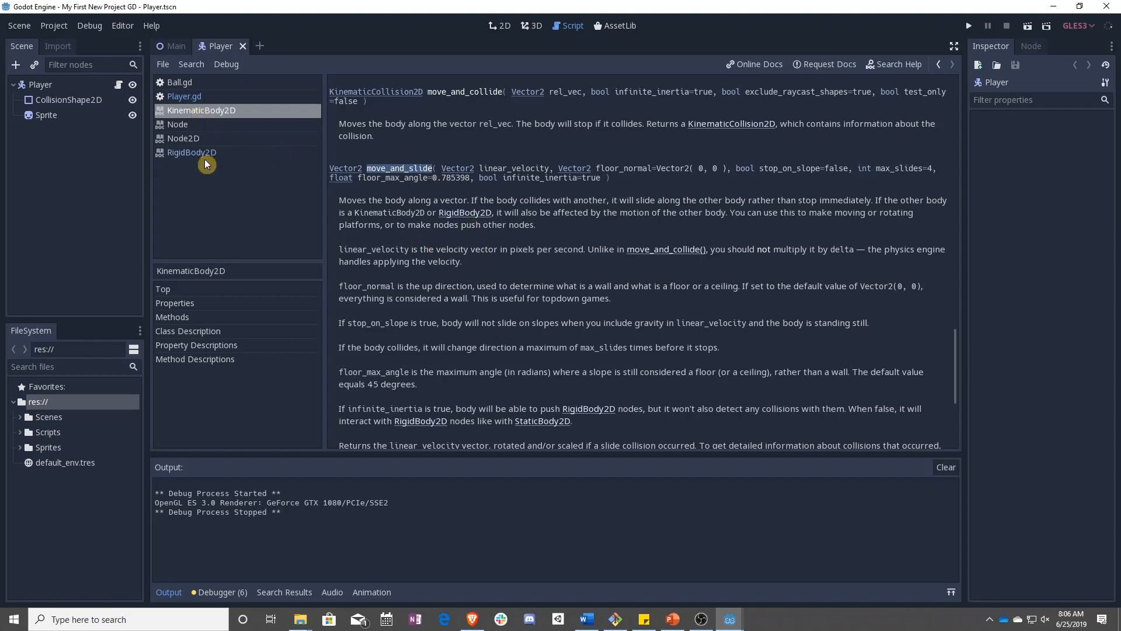
pyautogui.click(183, 96)
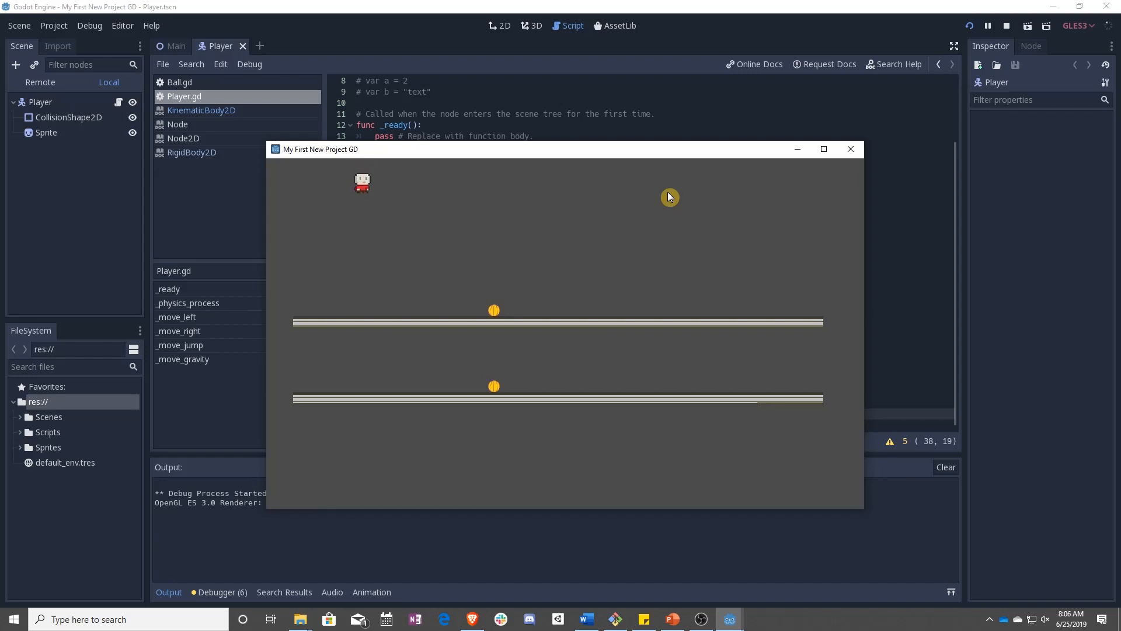
pyautogui.moveTo(836, 159)
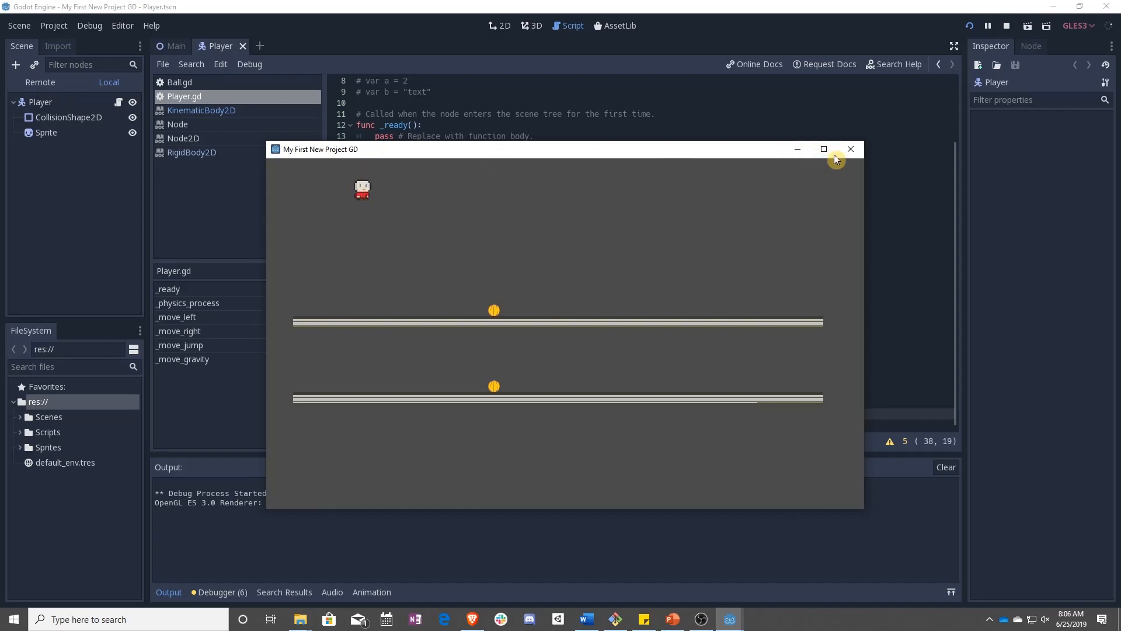
# - End the test run with Move Speed 6, Gravity 6 and Jump Speed -100
pyautogui.click(850, 148)
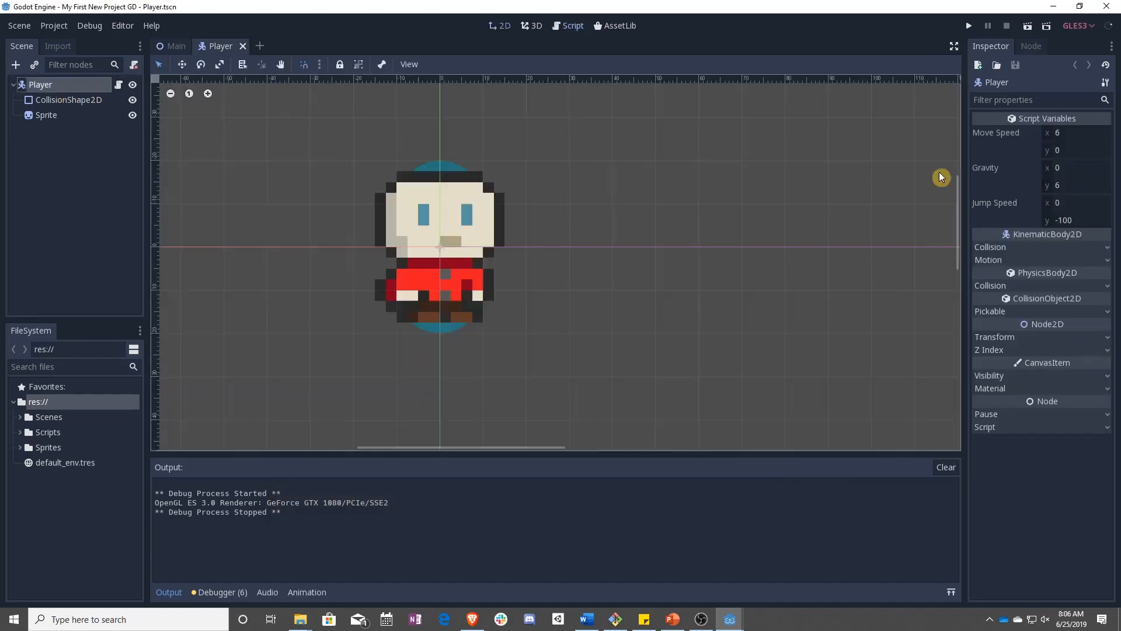
pyautogui.moveTo(675, 225)
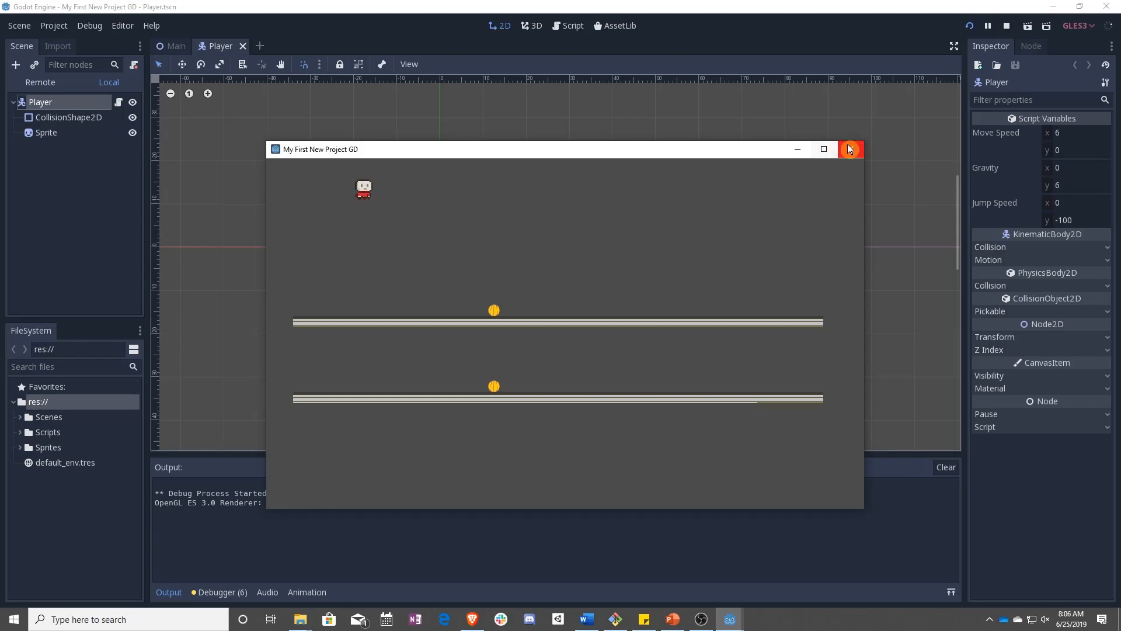
# - Multiply Move Speed x and Gravity y by 60 to 360 and set Jump Speed y to -6000
pyautogui.click(850, 148)
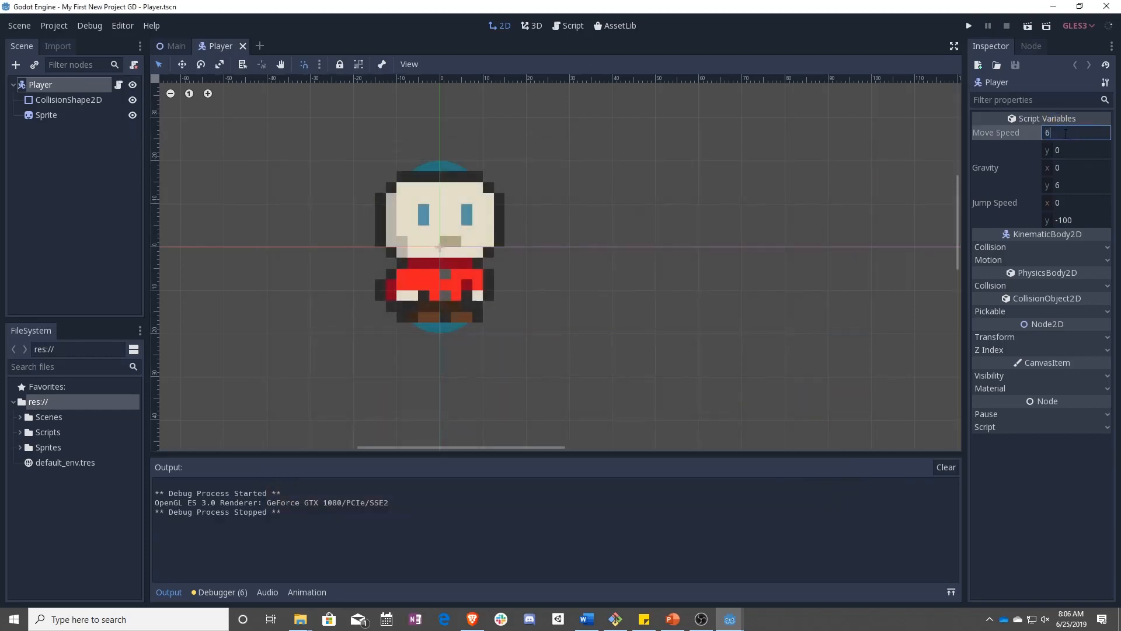
pyautogui.write('*60')
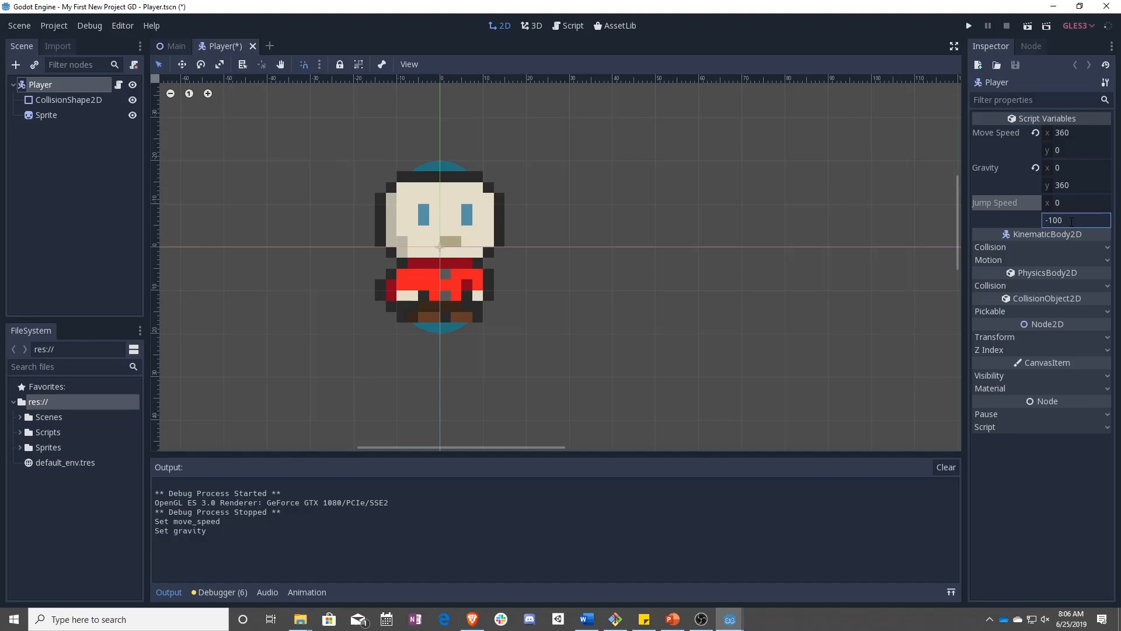
pyautogui.write('*60')
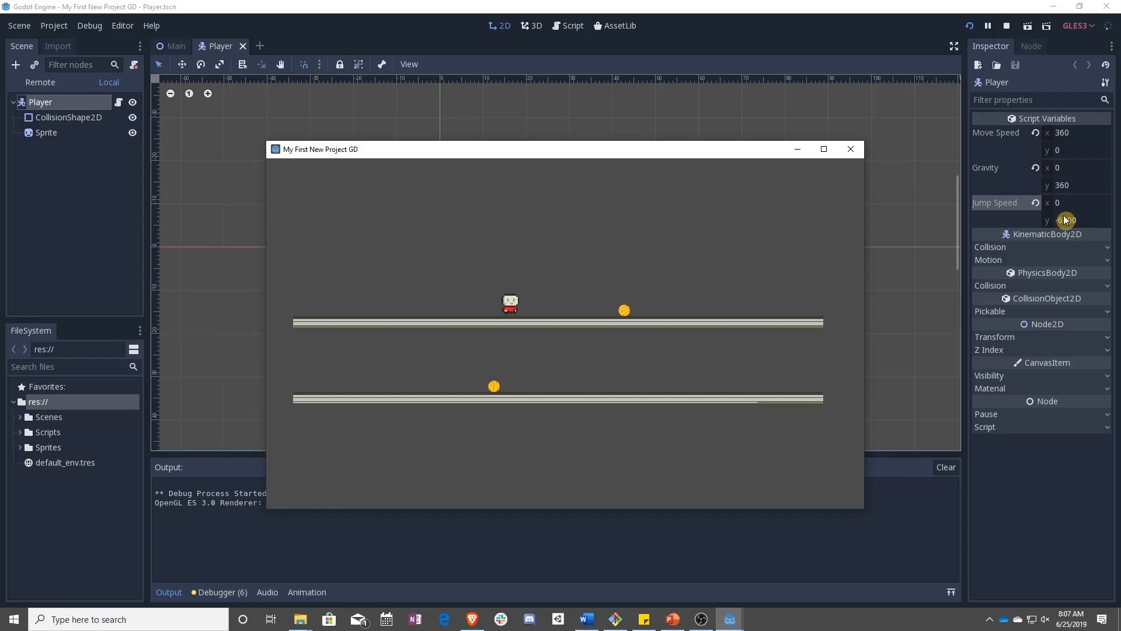
pyautogui.write('-6000')
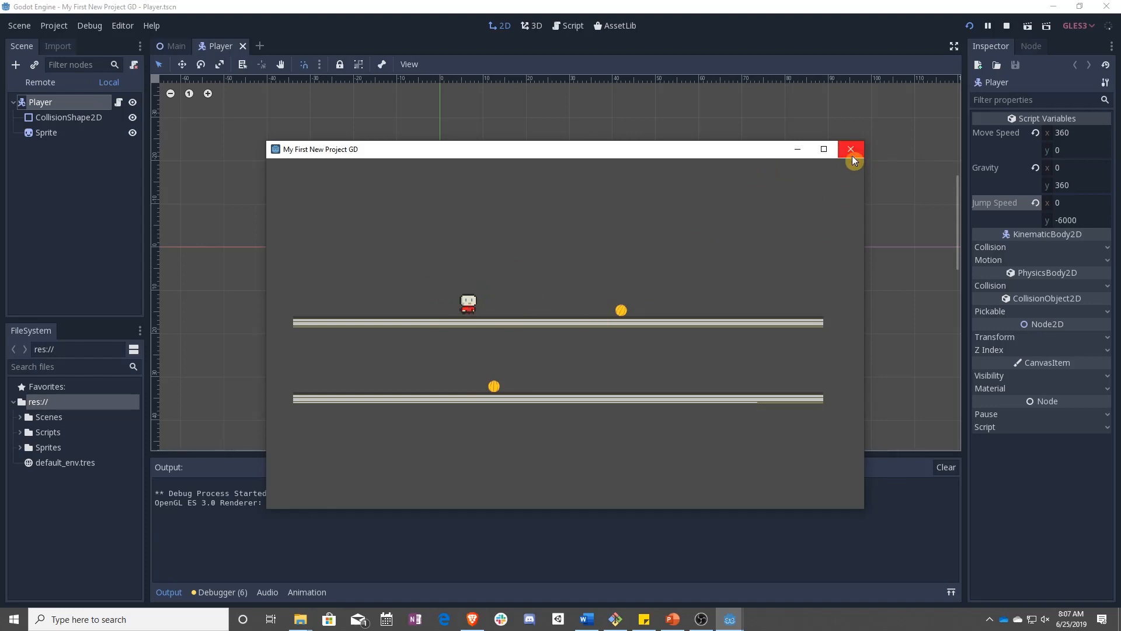
# - Set the Player's Jump Speed y to -360, then -720
pyautogui.click(852, 148)
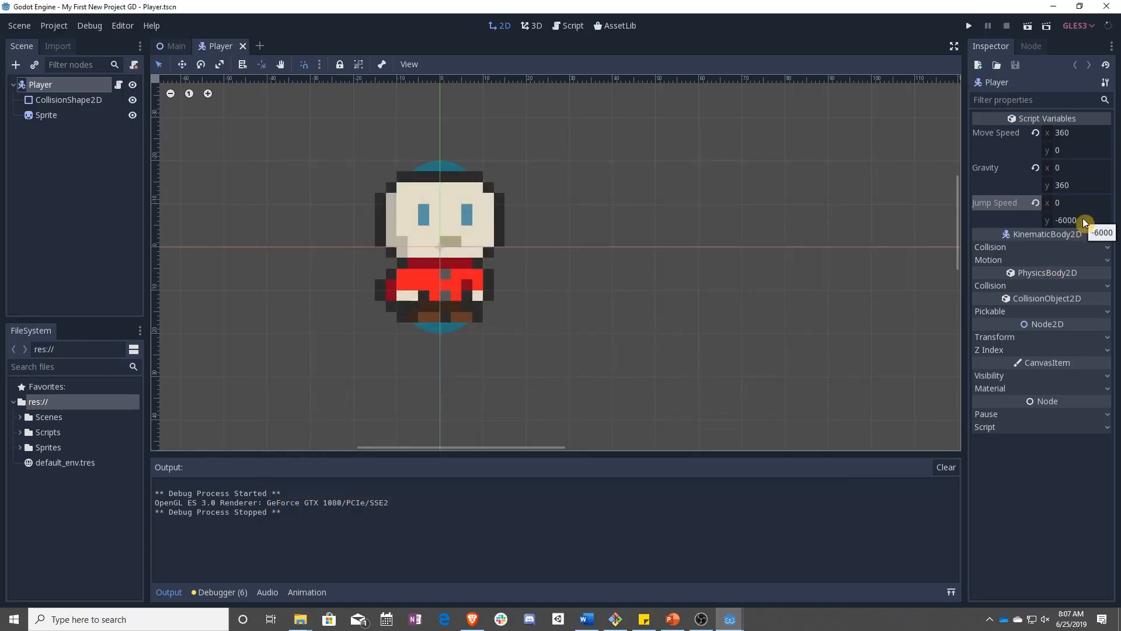
pyautogui.doubleClick(1065, 220)
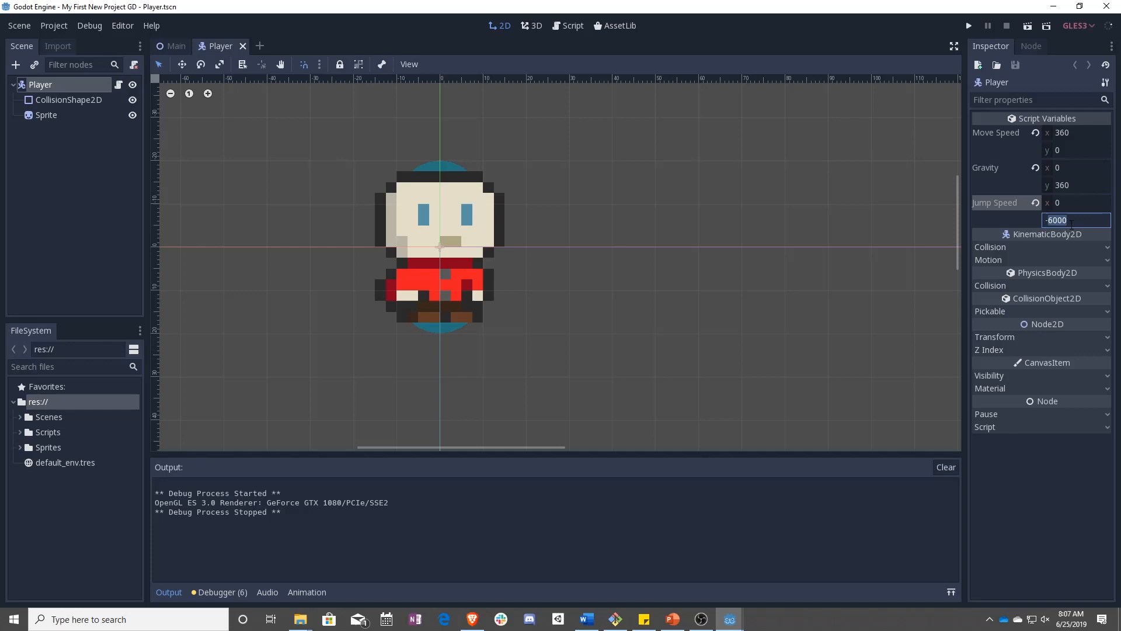
pyautogui.write('-360')
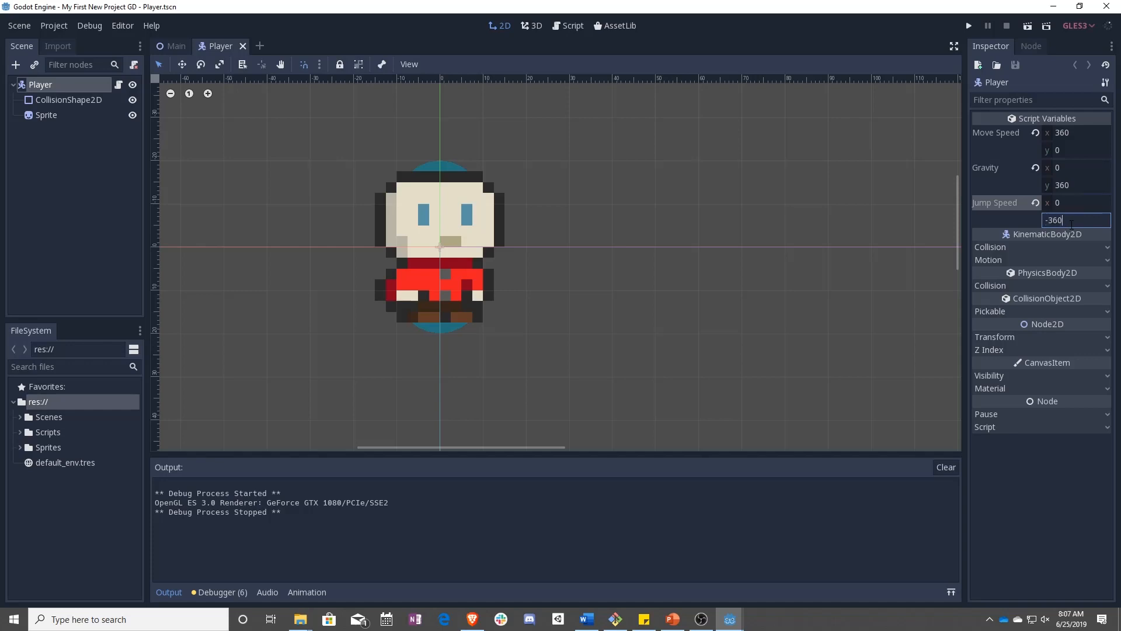
pyautogui.write('-720')
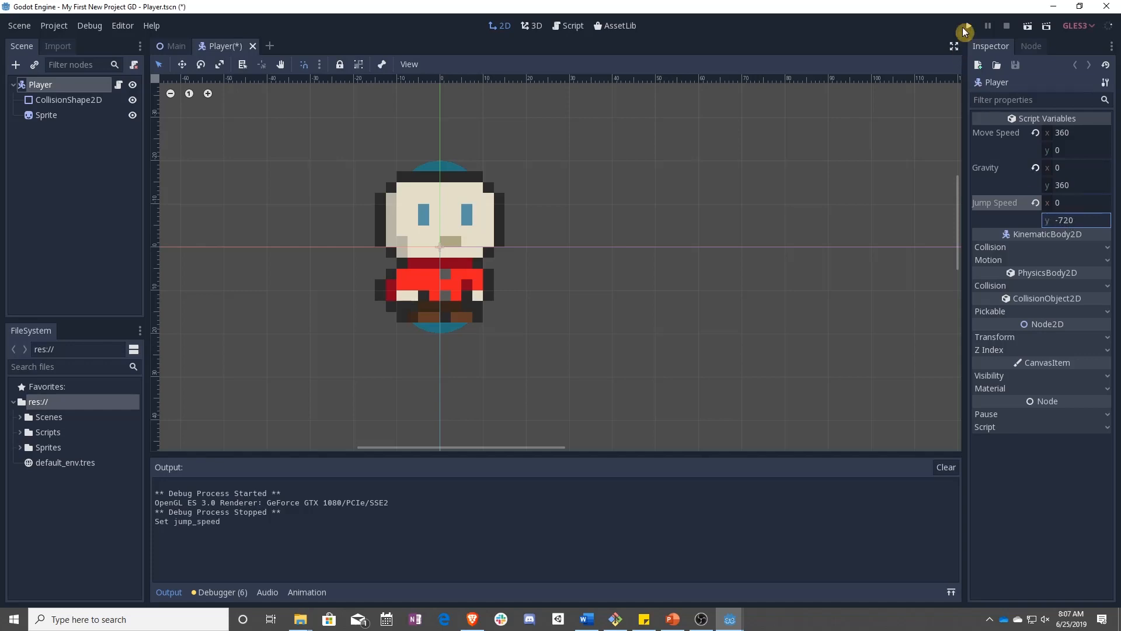
# - Run the game with Jump Speed -720 and return to the Script workspace
pyautogui.click(964, 26)
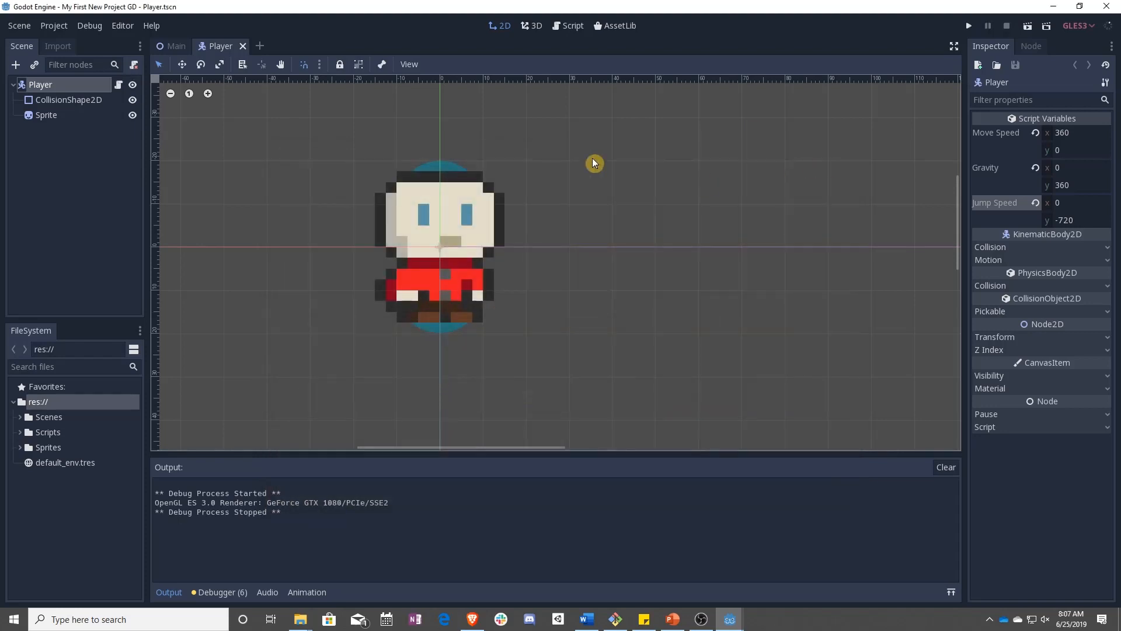
pyautogui.click(568, 25)
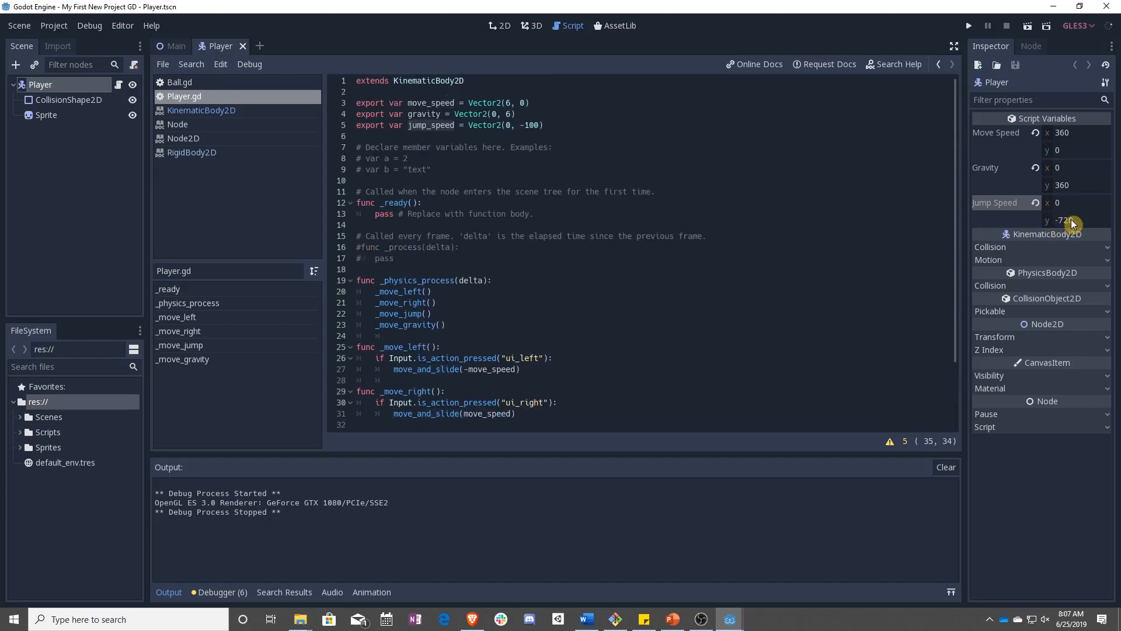
# - Add a _move_gravity() call above _move_jump() in _physics_process and test-run the game
pyautogui.scroll(-3)
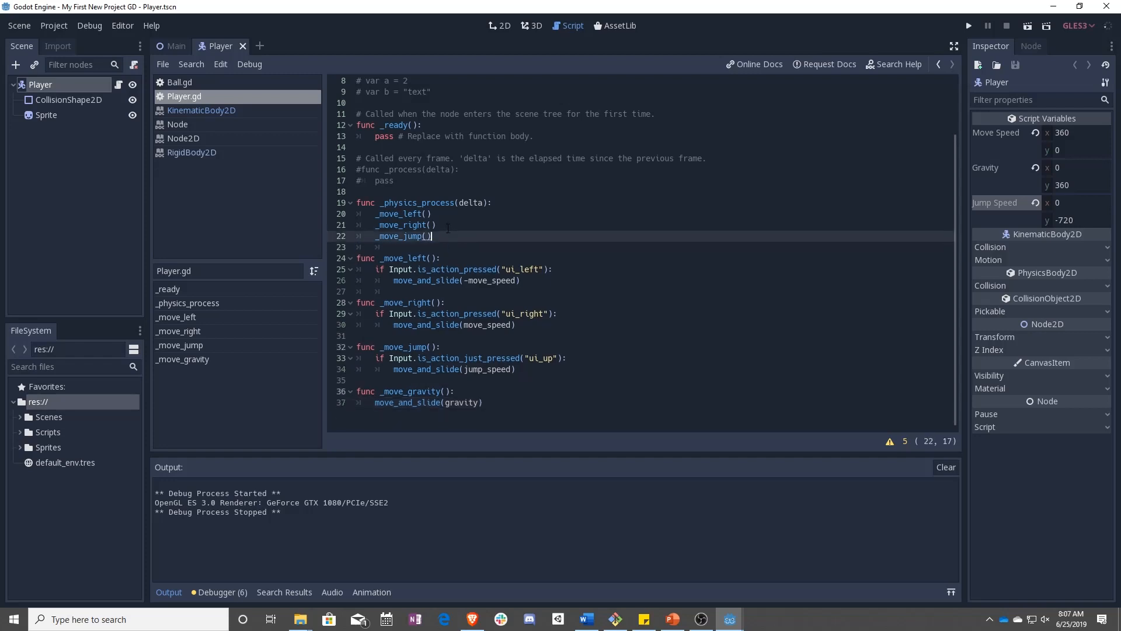
pyautogui.write('_move_gravity()')
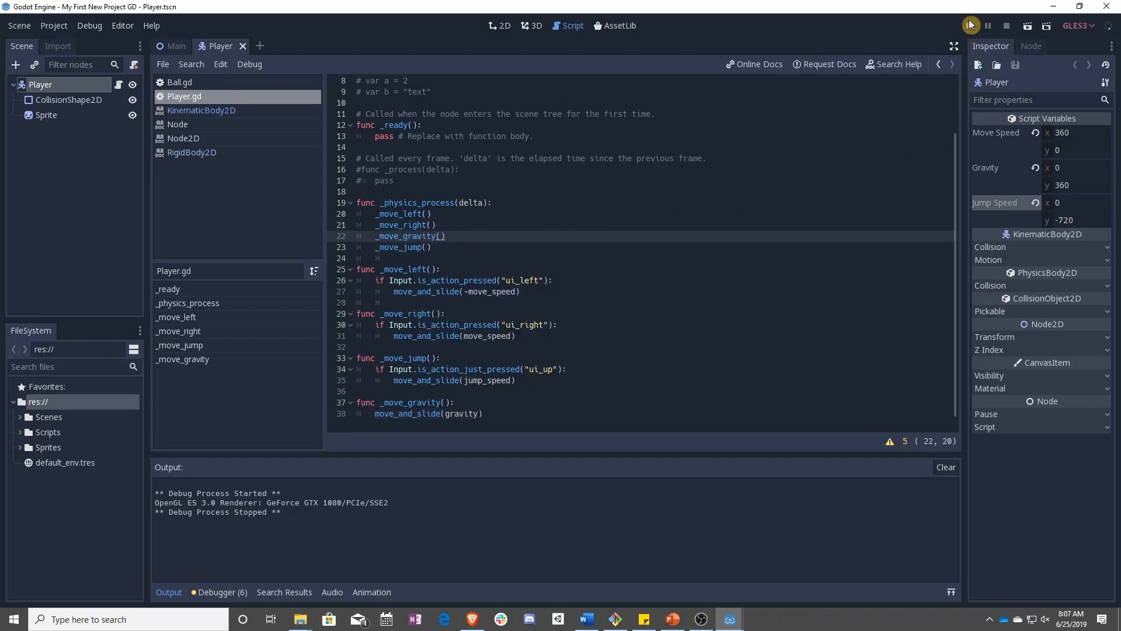
pyautogui.click(969, 24)
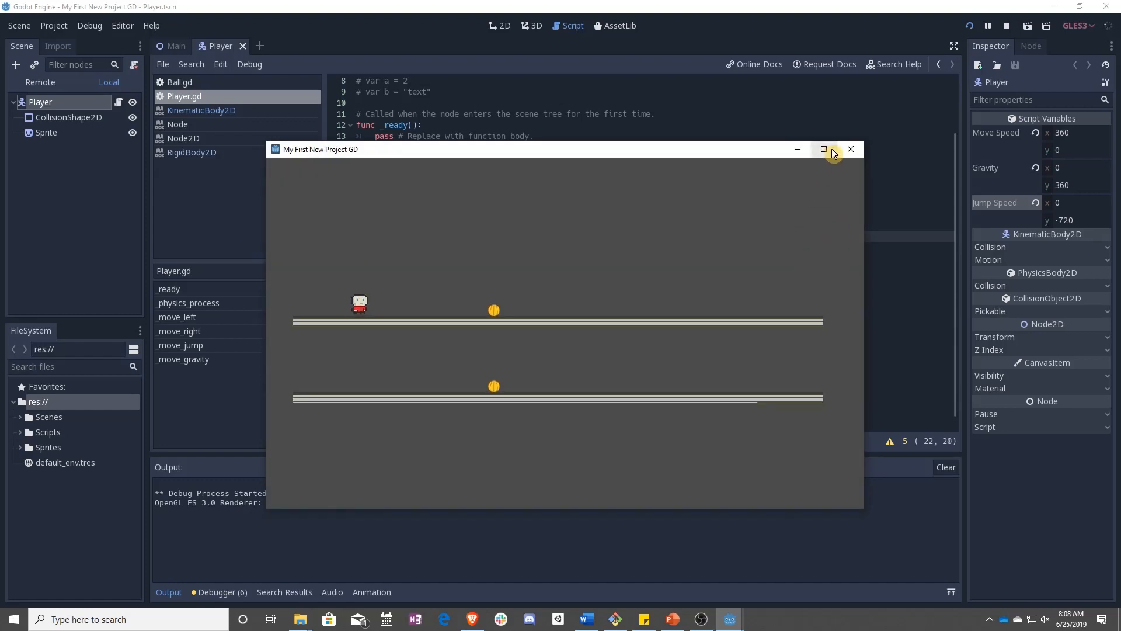
pyautogui.click(851, 148)
pyautogui.write('#')
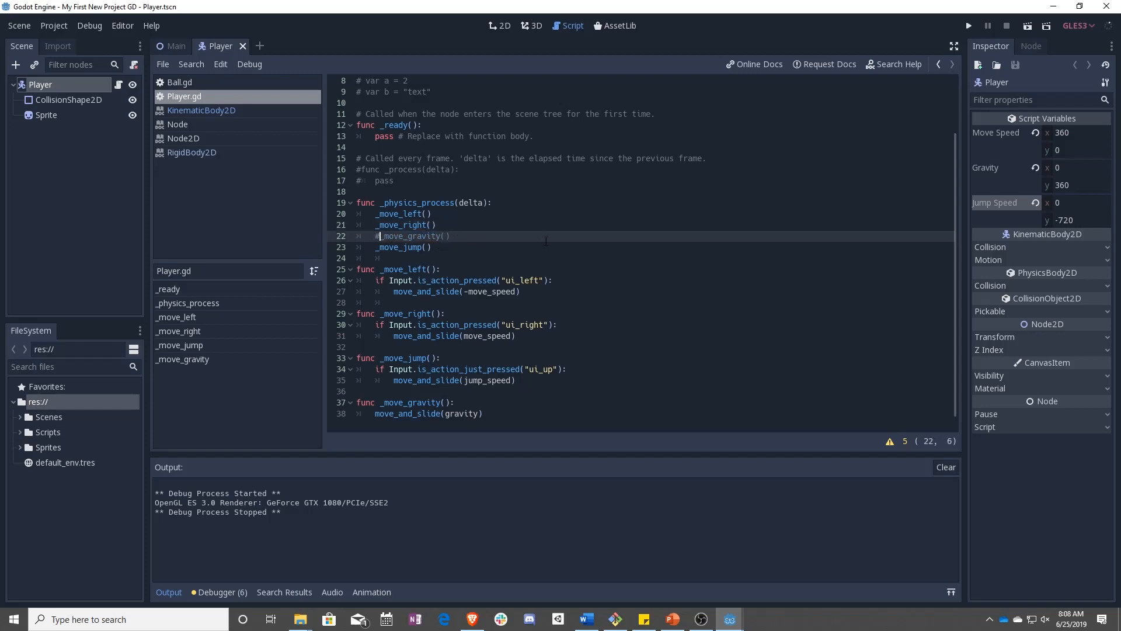
# - Set the Player's Jump Speed y to -360 and test jumping in a game run
pyautogui.click(1075, 219)
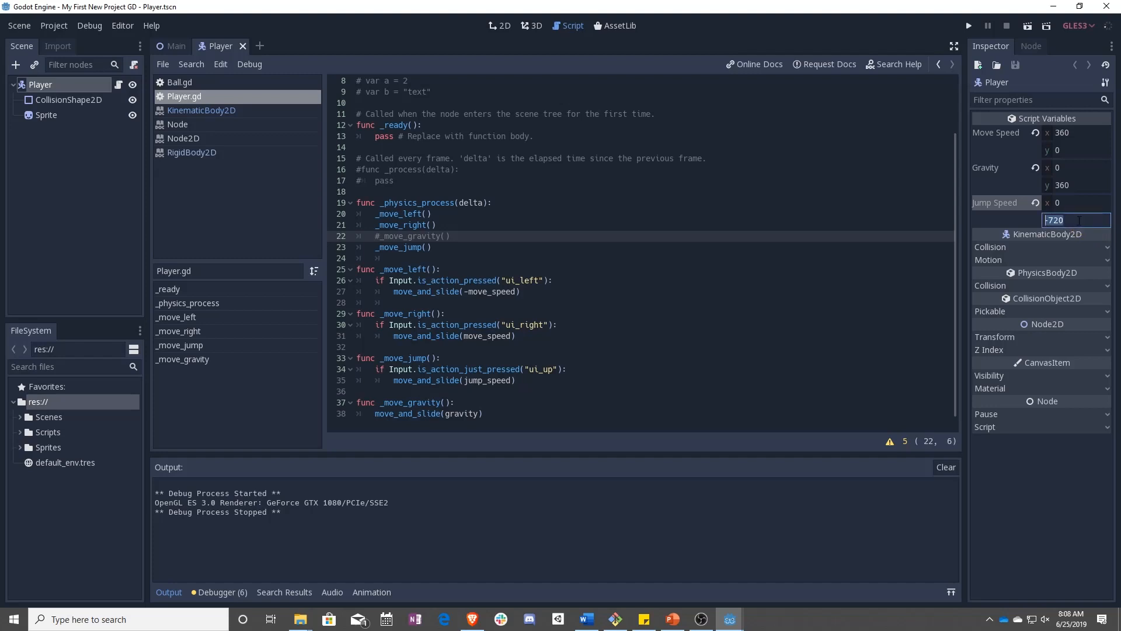
pyautogui.write('-360')
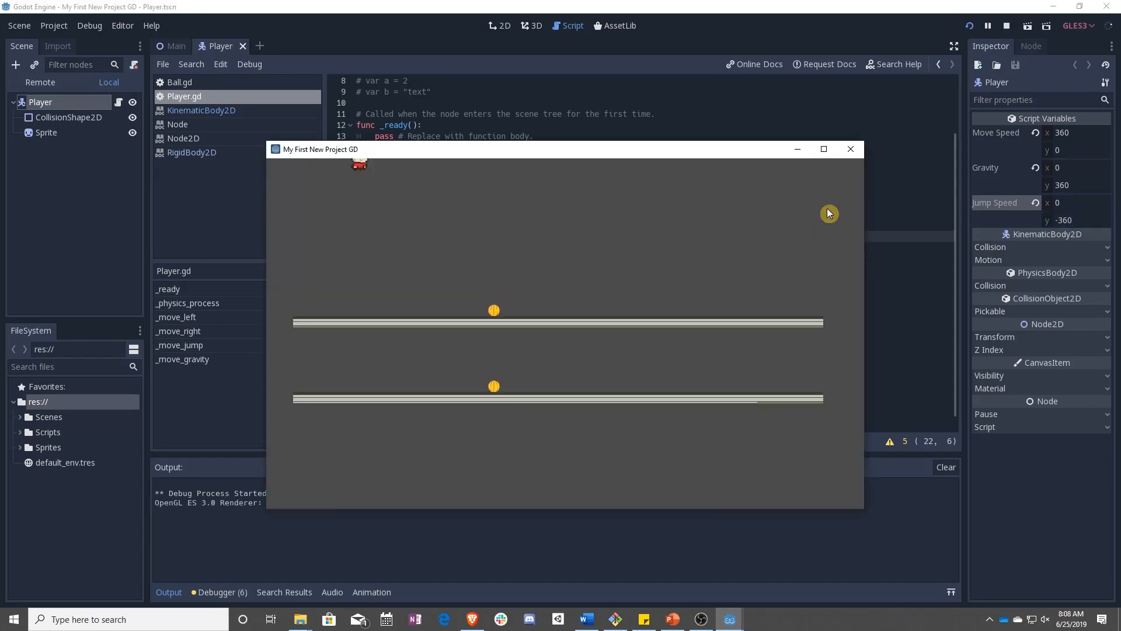
pyautogui.moveTo(850, 148)
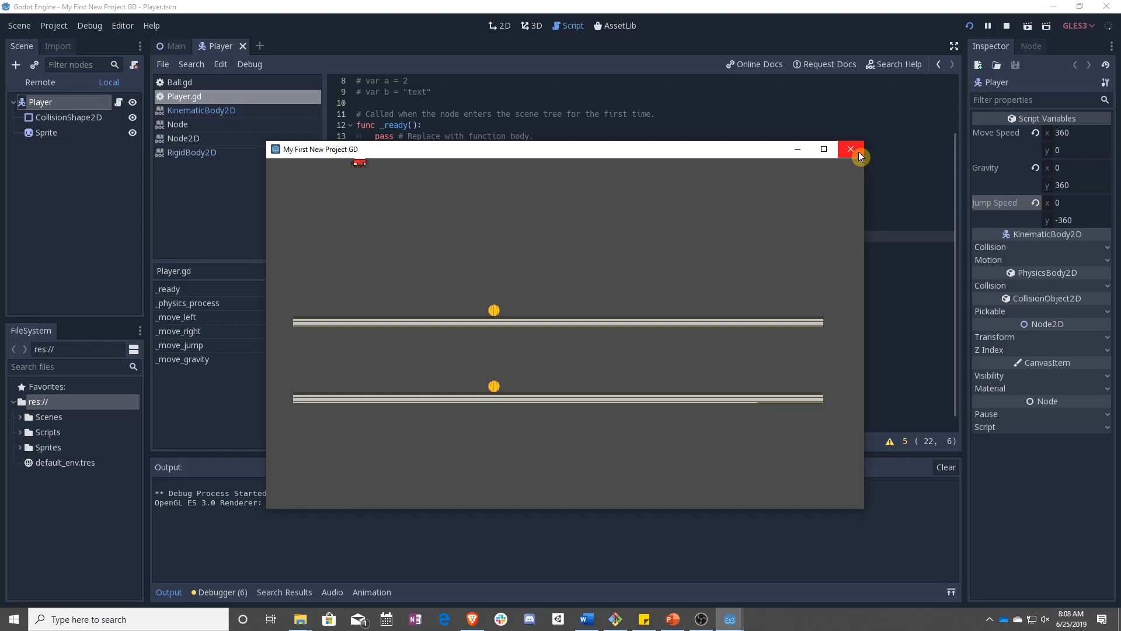
pyautogui.click(852, 149)
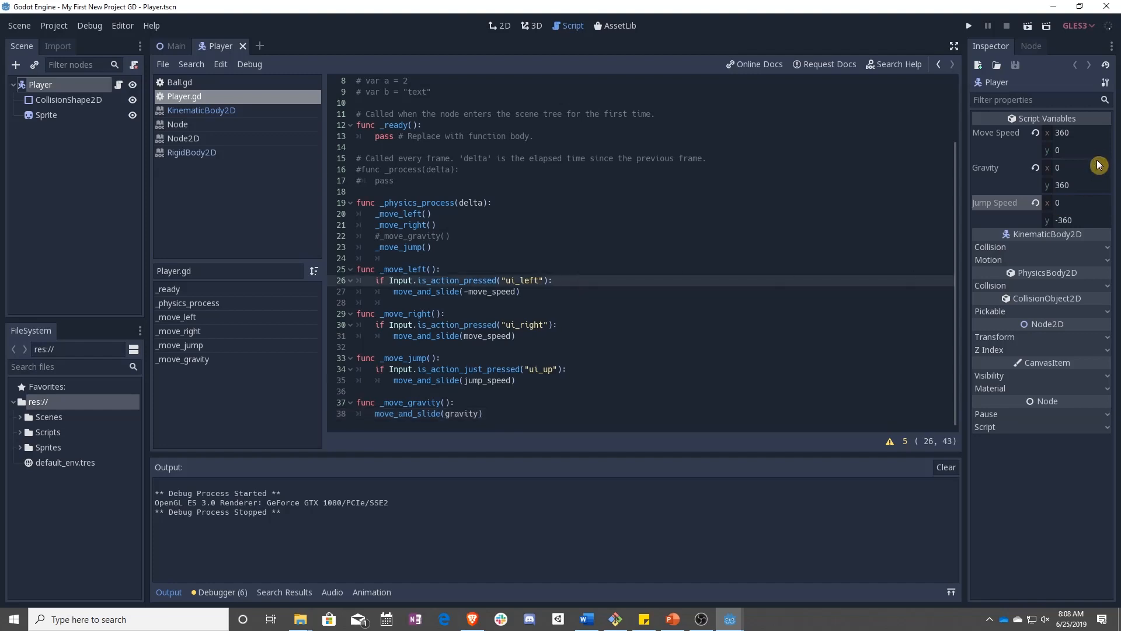
# - Restore Jump Speed y to -6000, test-run the game, then go to the move_and_slide call on line 27
pyautogui.click(1072, 220)
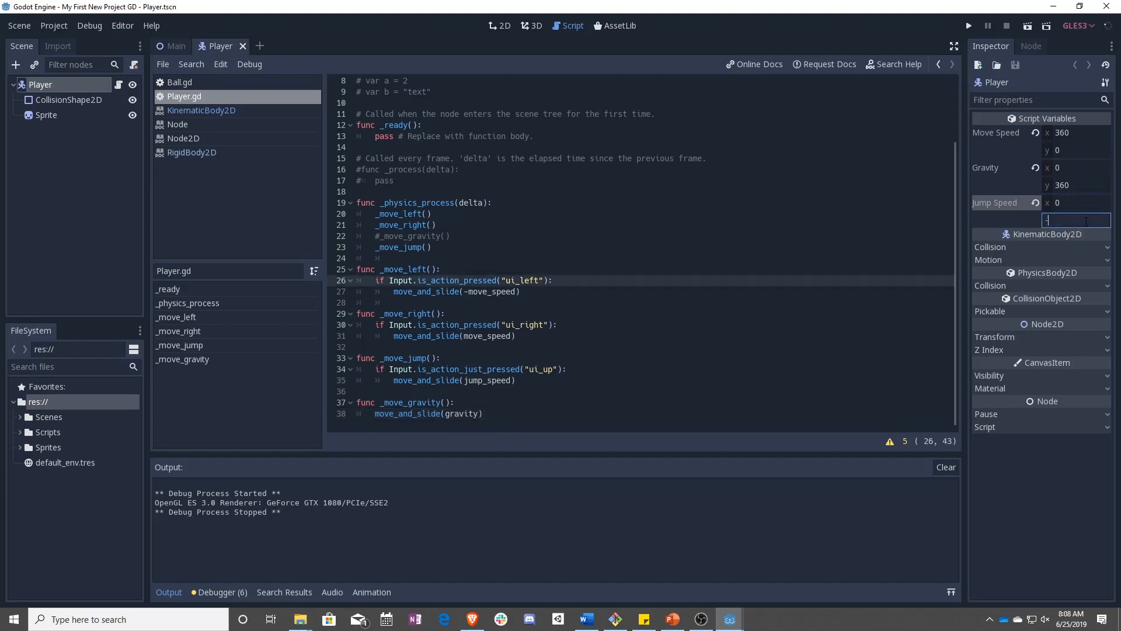
pyautogui.write('-6000')
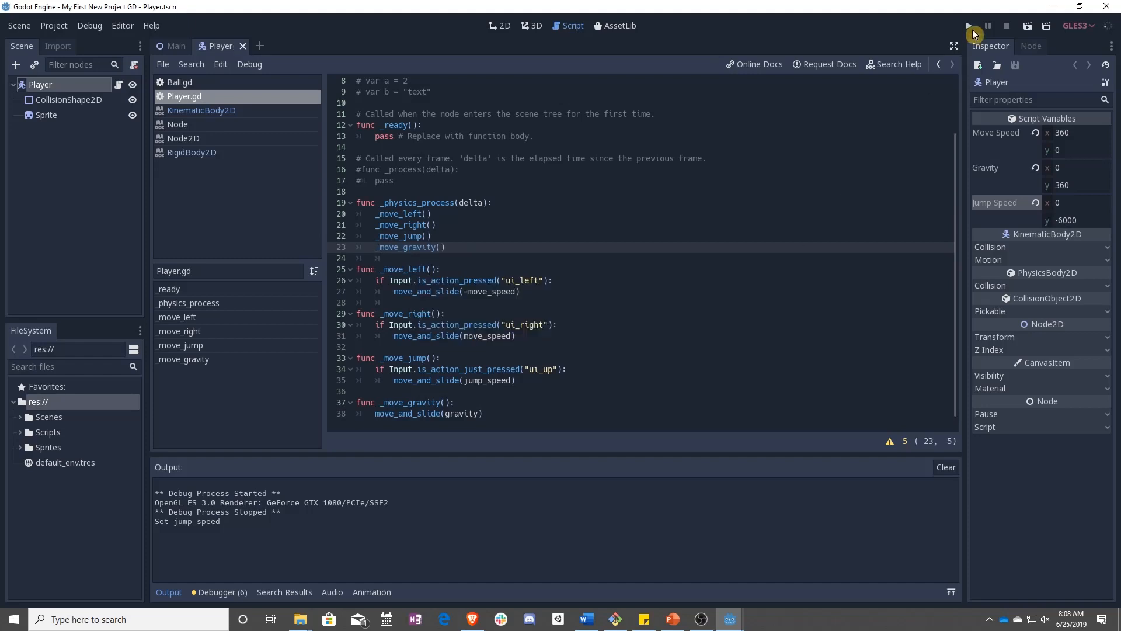
pyautogui.click(969, 26)
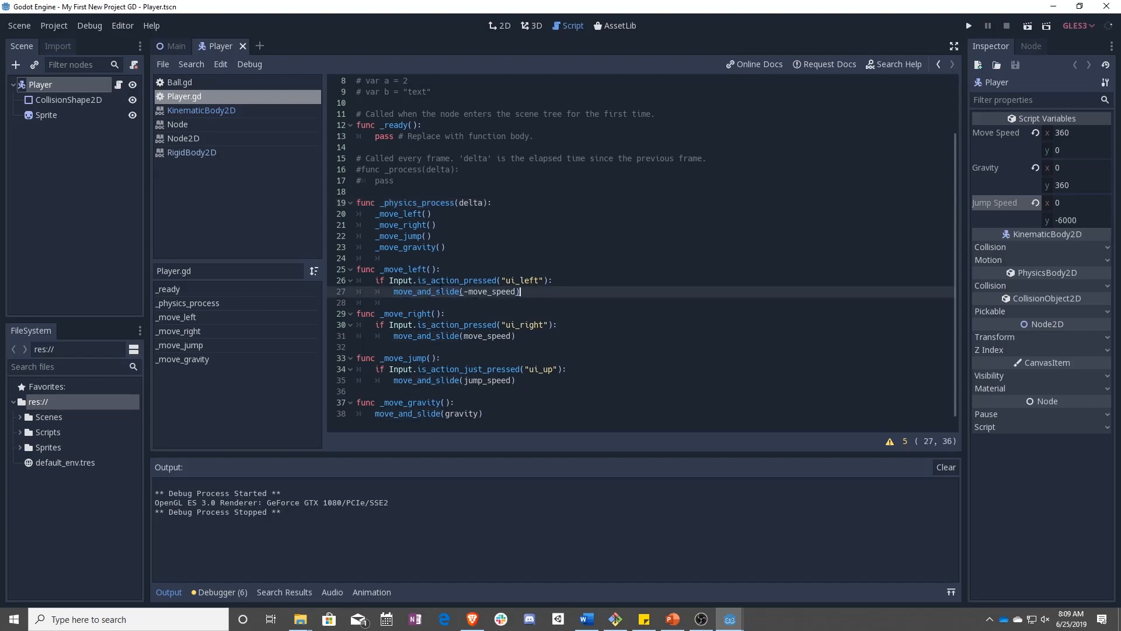
pyautogui.click(201, 110)
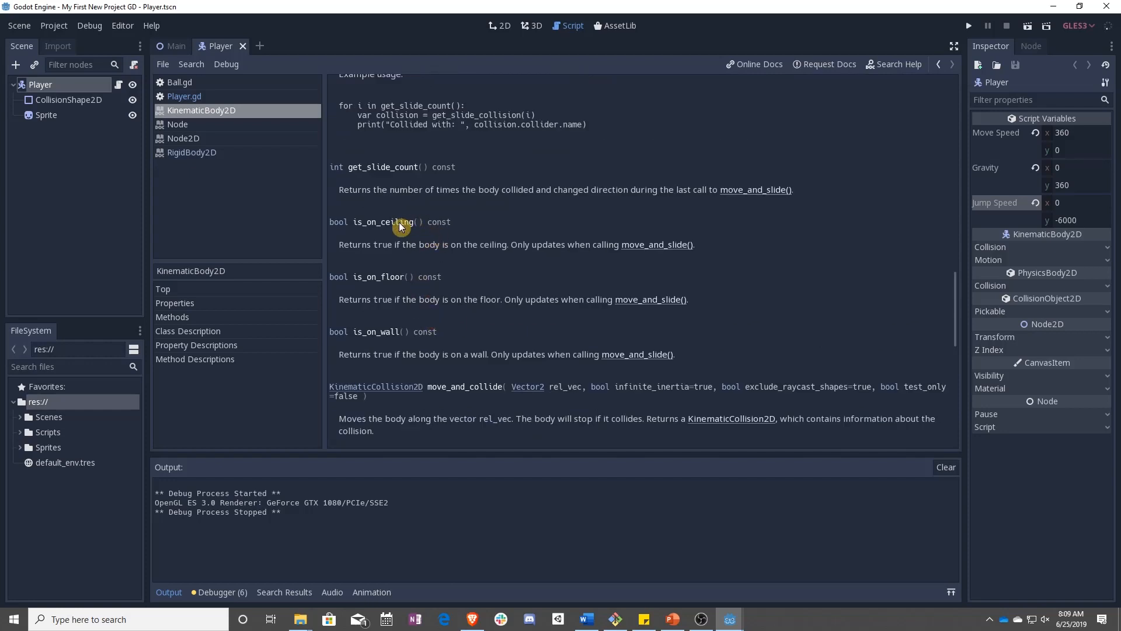
pyautogui.moveTo(482, 298)
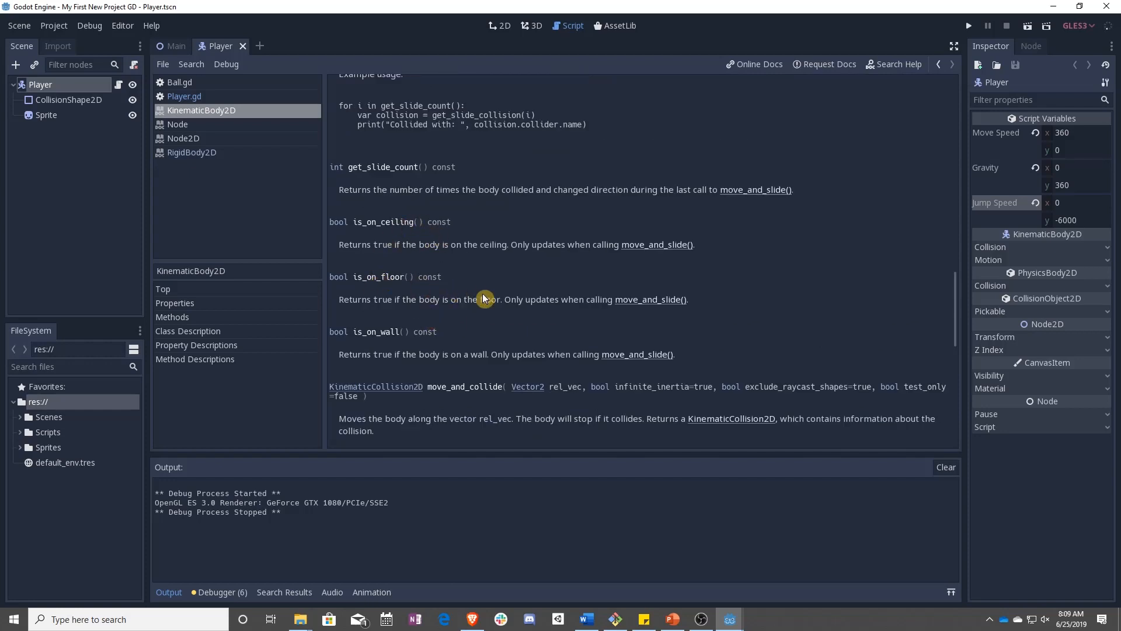
pyautogui.moveTo(532, 294)
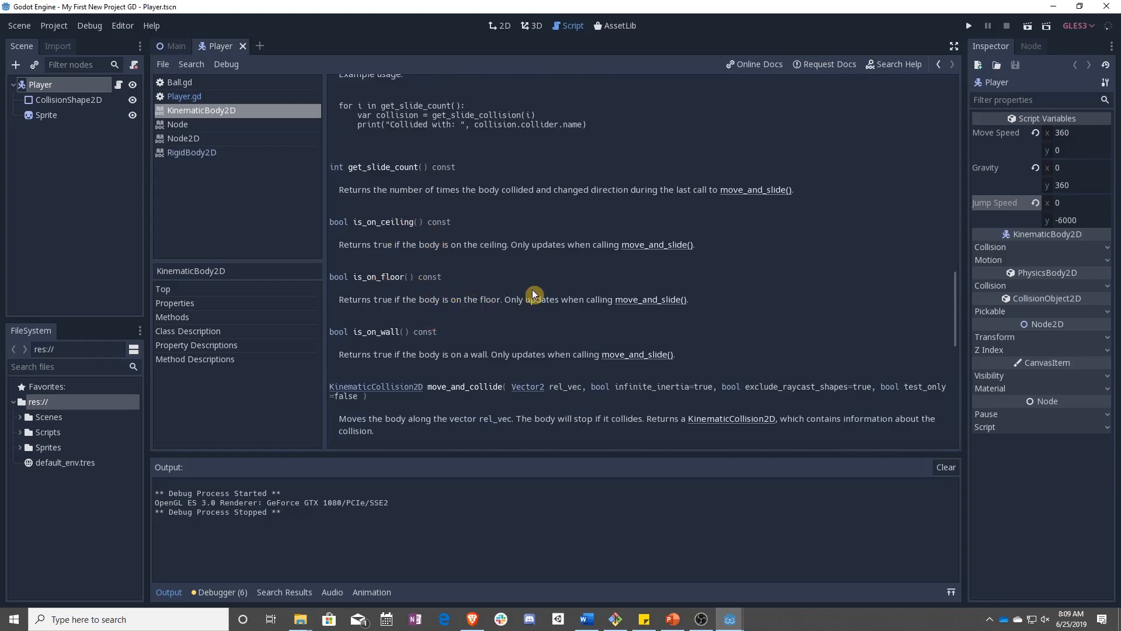
pyautogui.moveTo(641, 330)
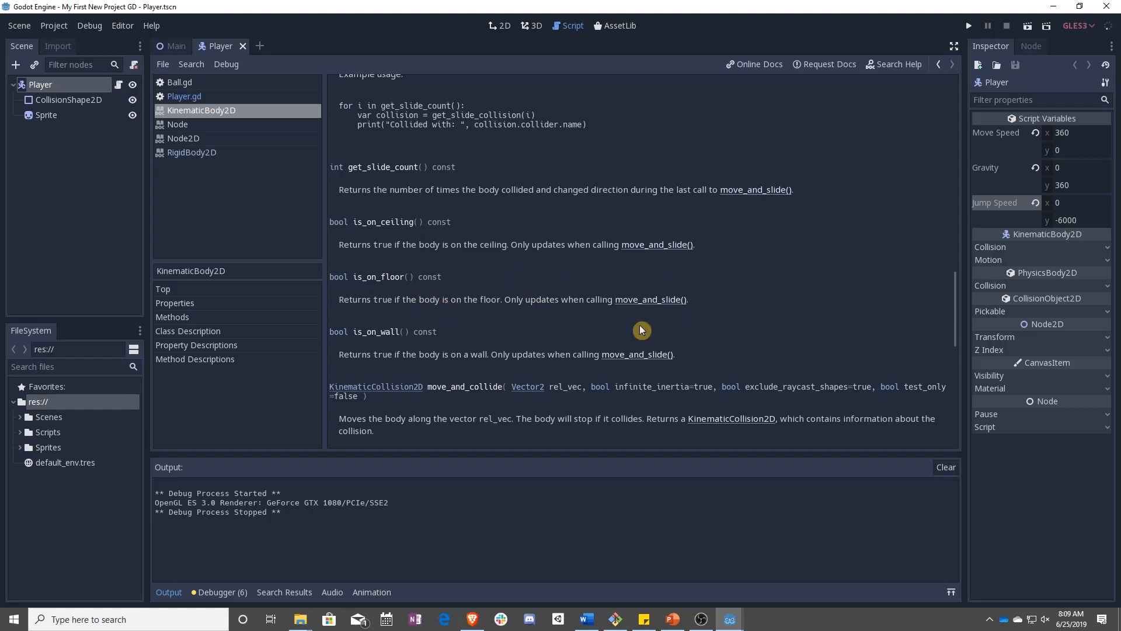
# - Scroll the KinematicBody2D reference down to the move_and_slide method description
pyautogui.scroll(-3)
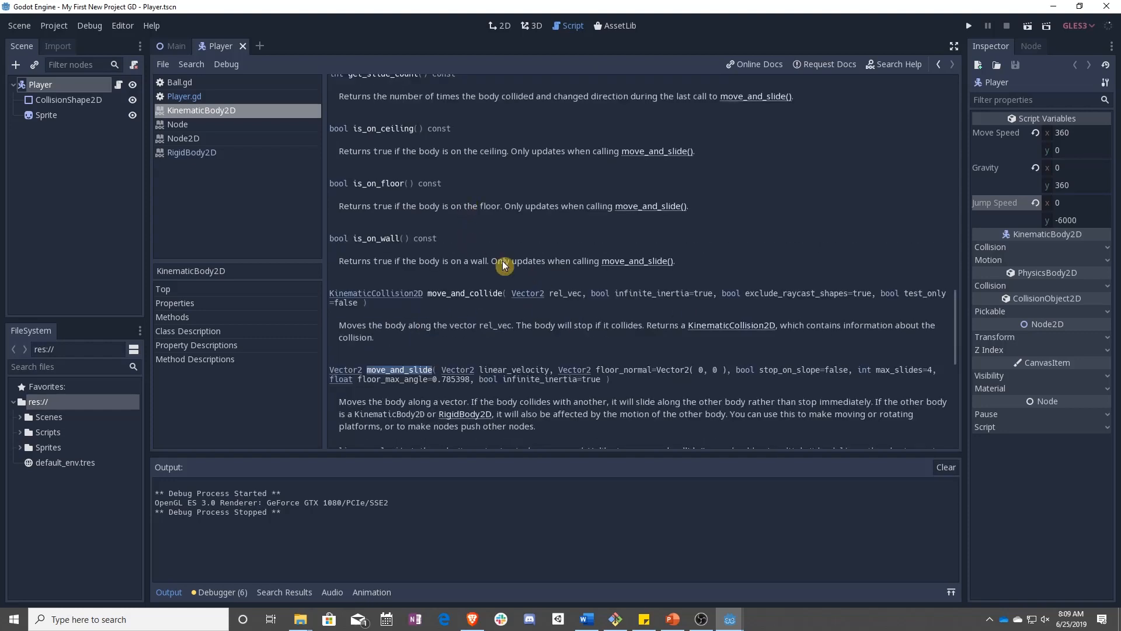